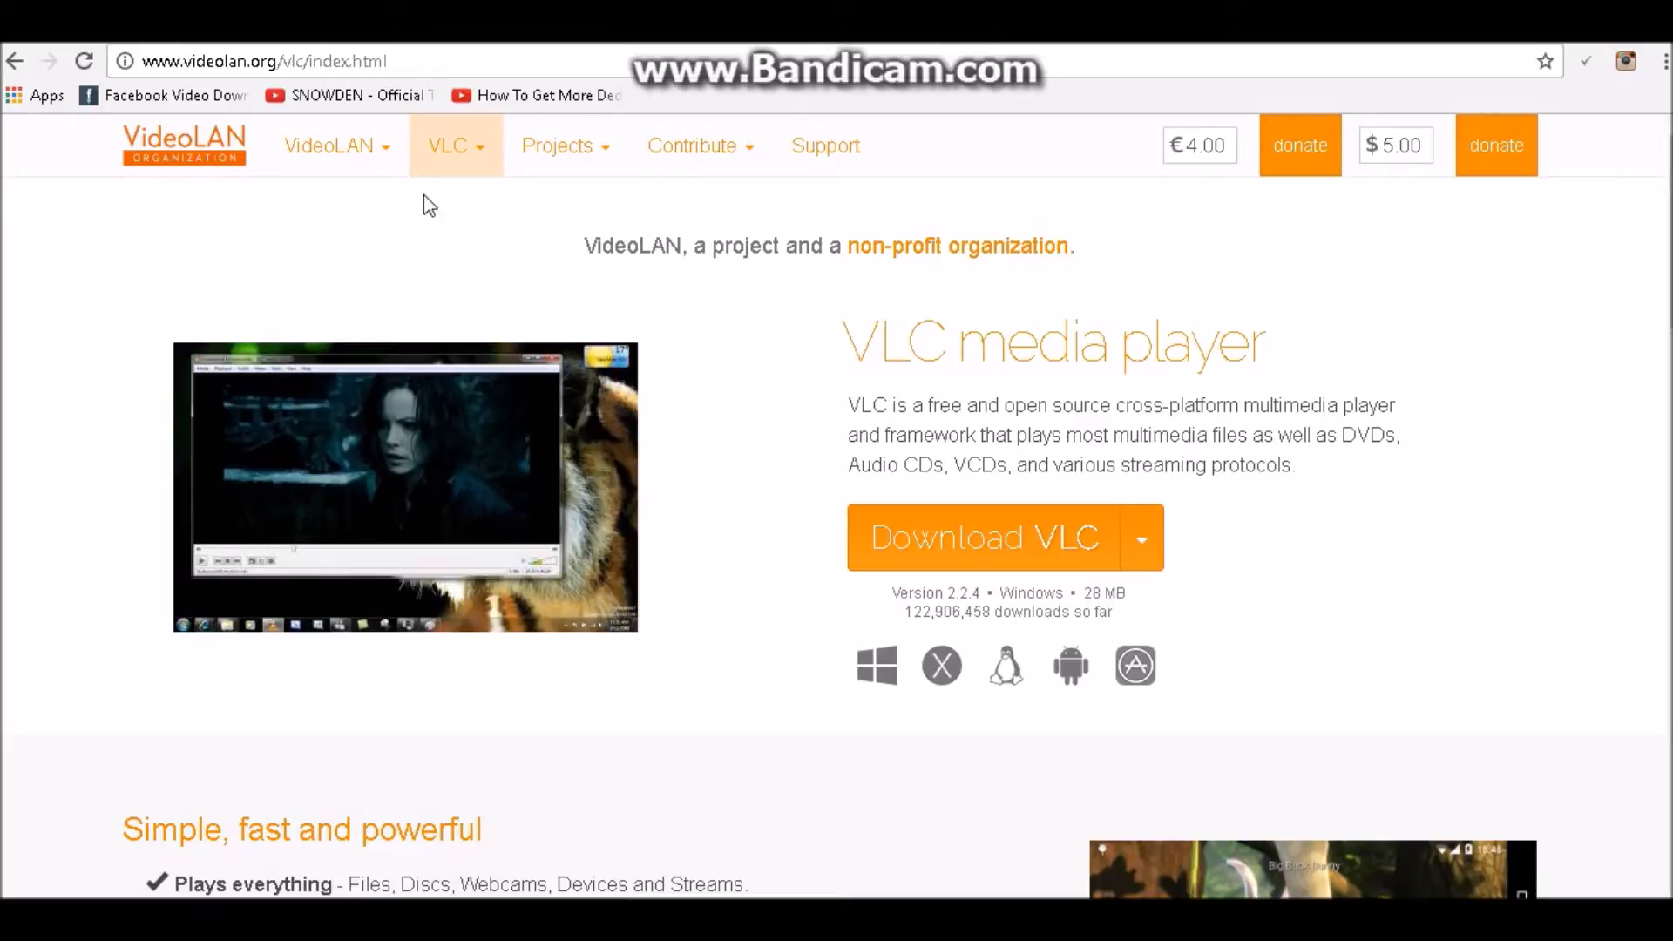
pyautogui.moveTo(1568, 299)
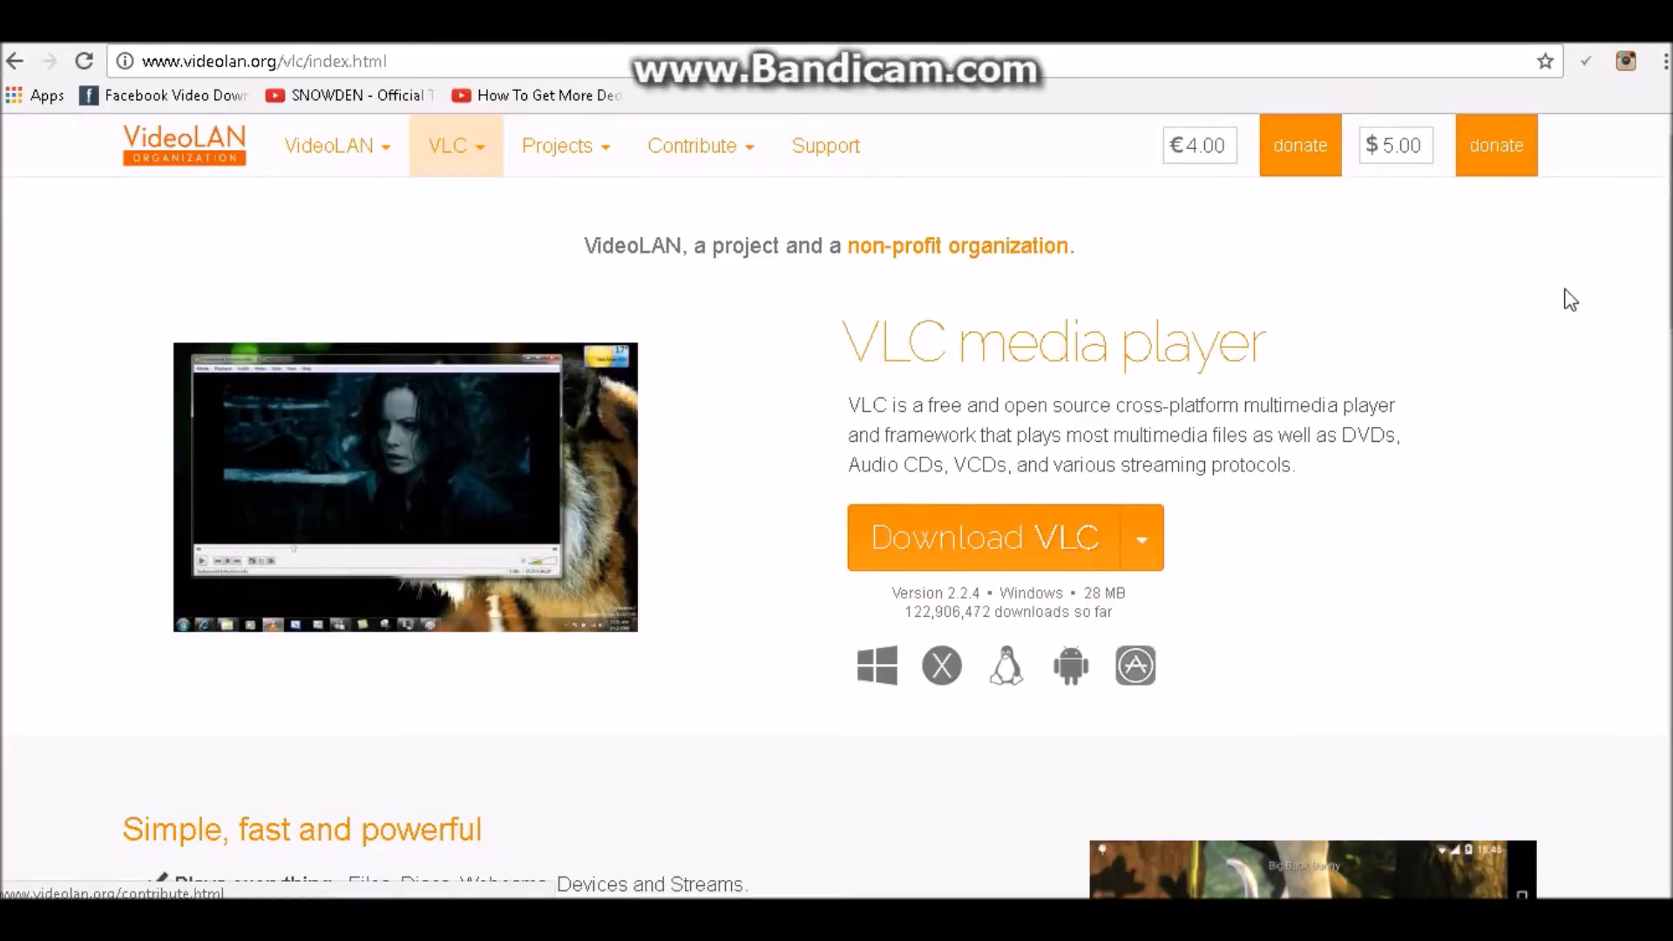
pyautogui.moveTo(770, 560)
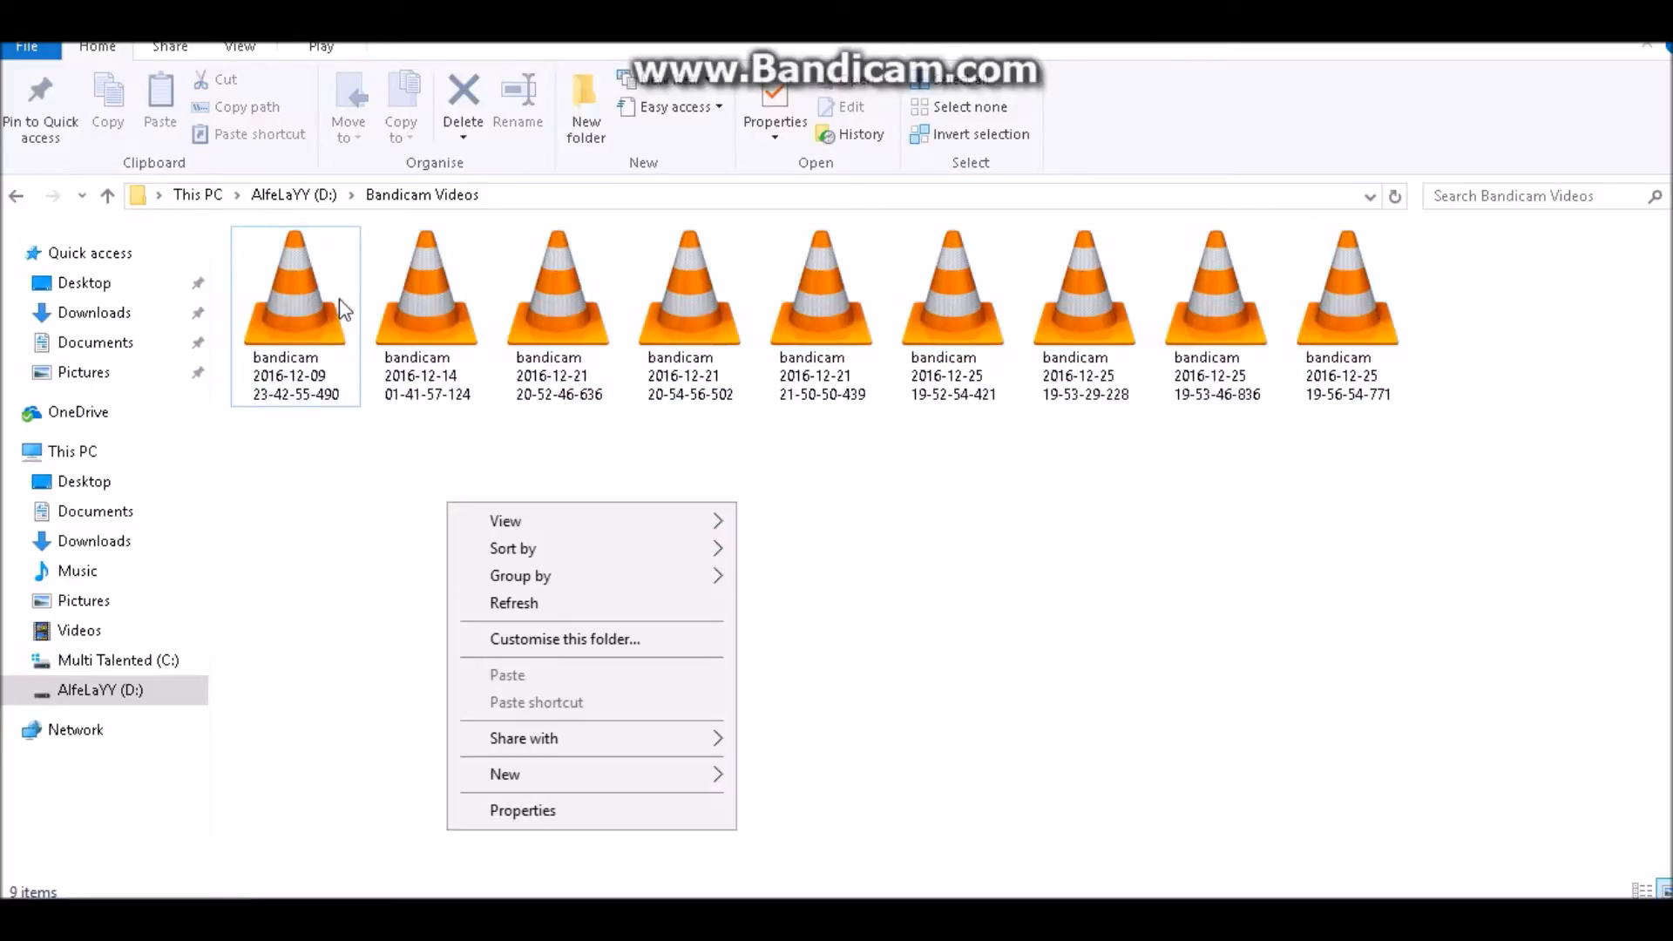
# Step: Inspect the file properties of the bandicam 19-53-46-836 recording
pyautogui.rightClick(1215, 283)
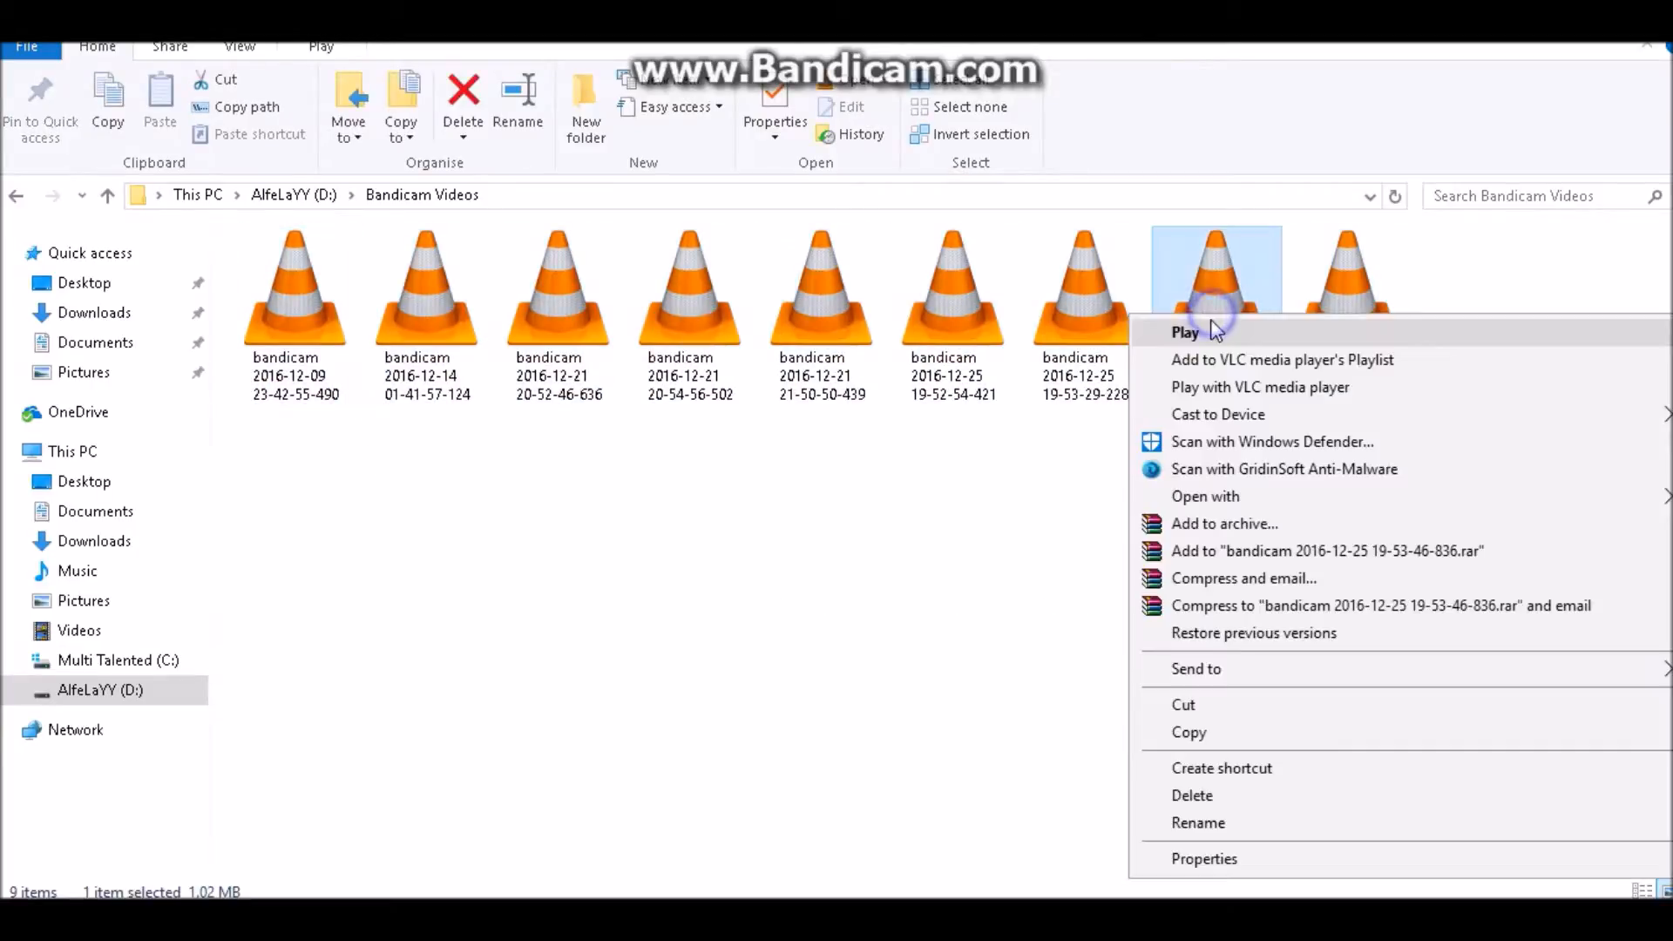
pyautogui.click(1203, 859)
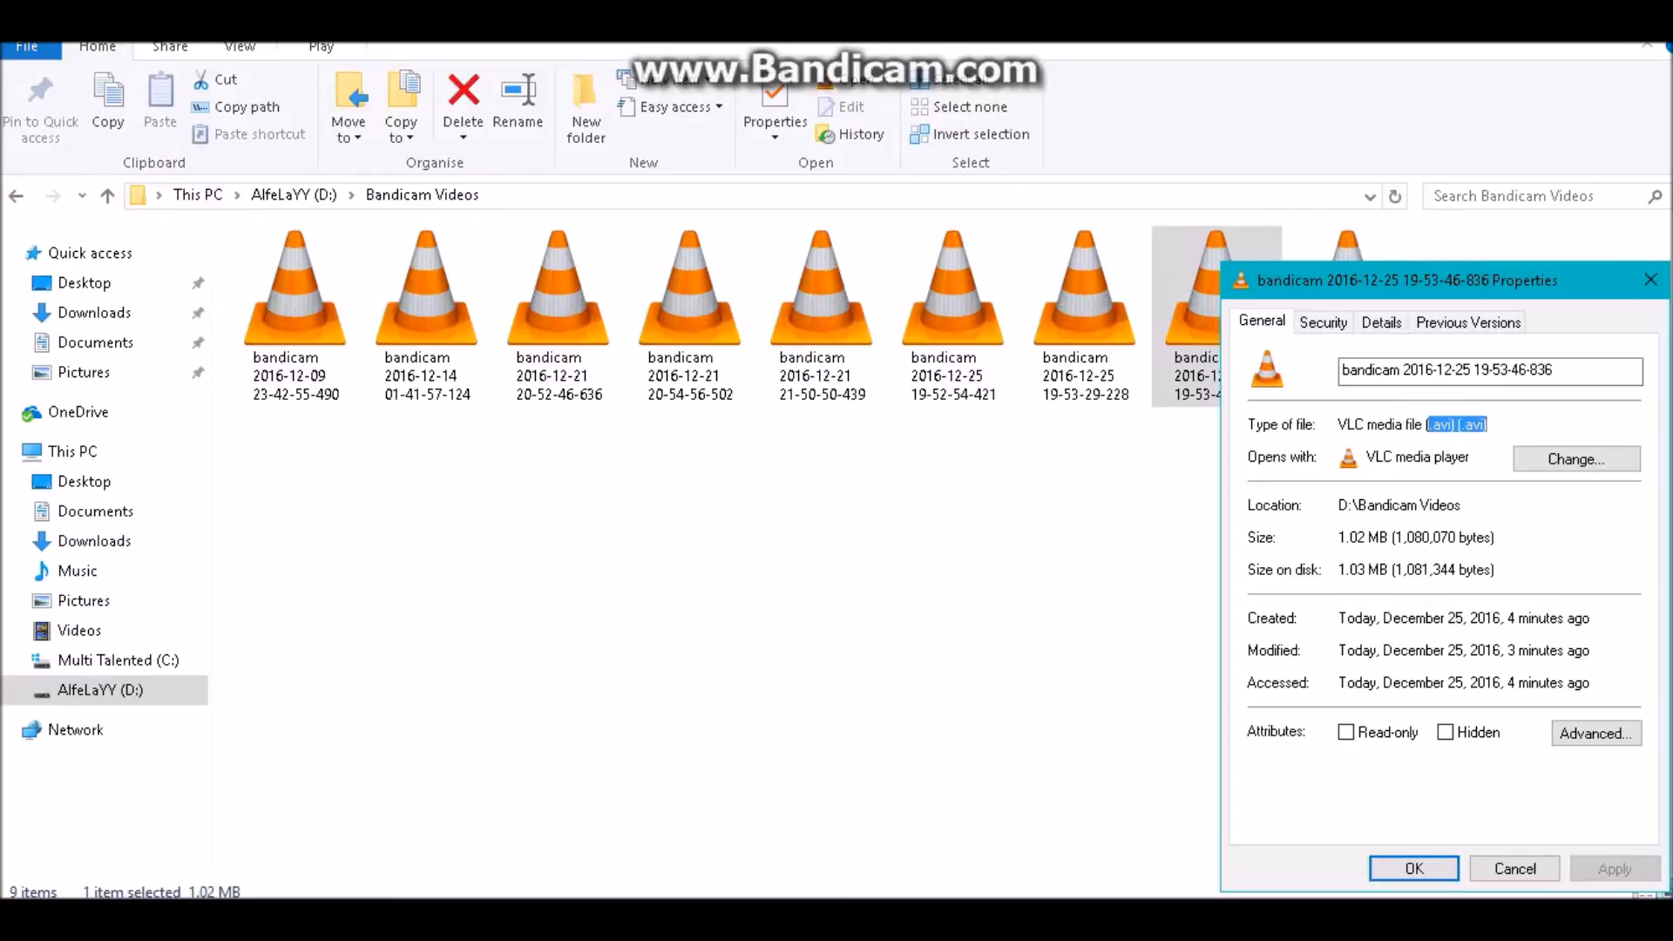
pyautogui.click(1512, 869)
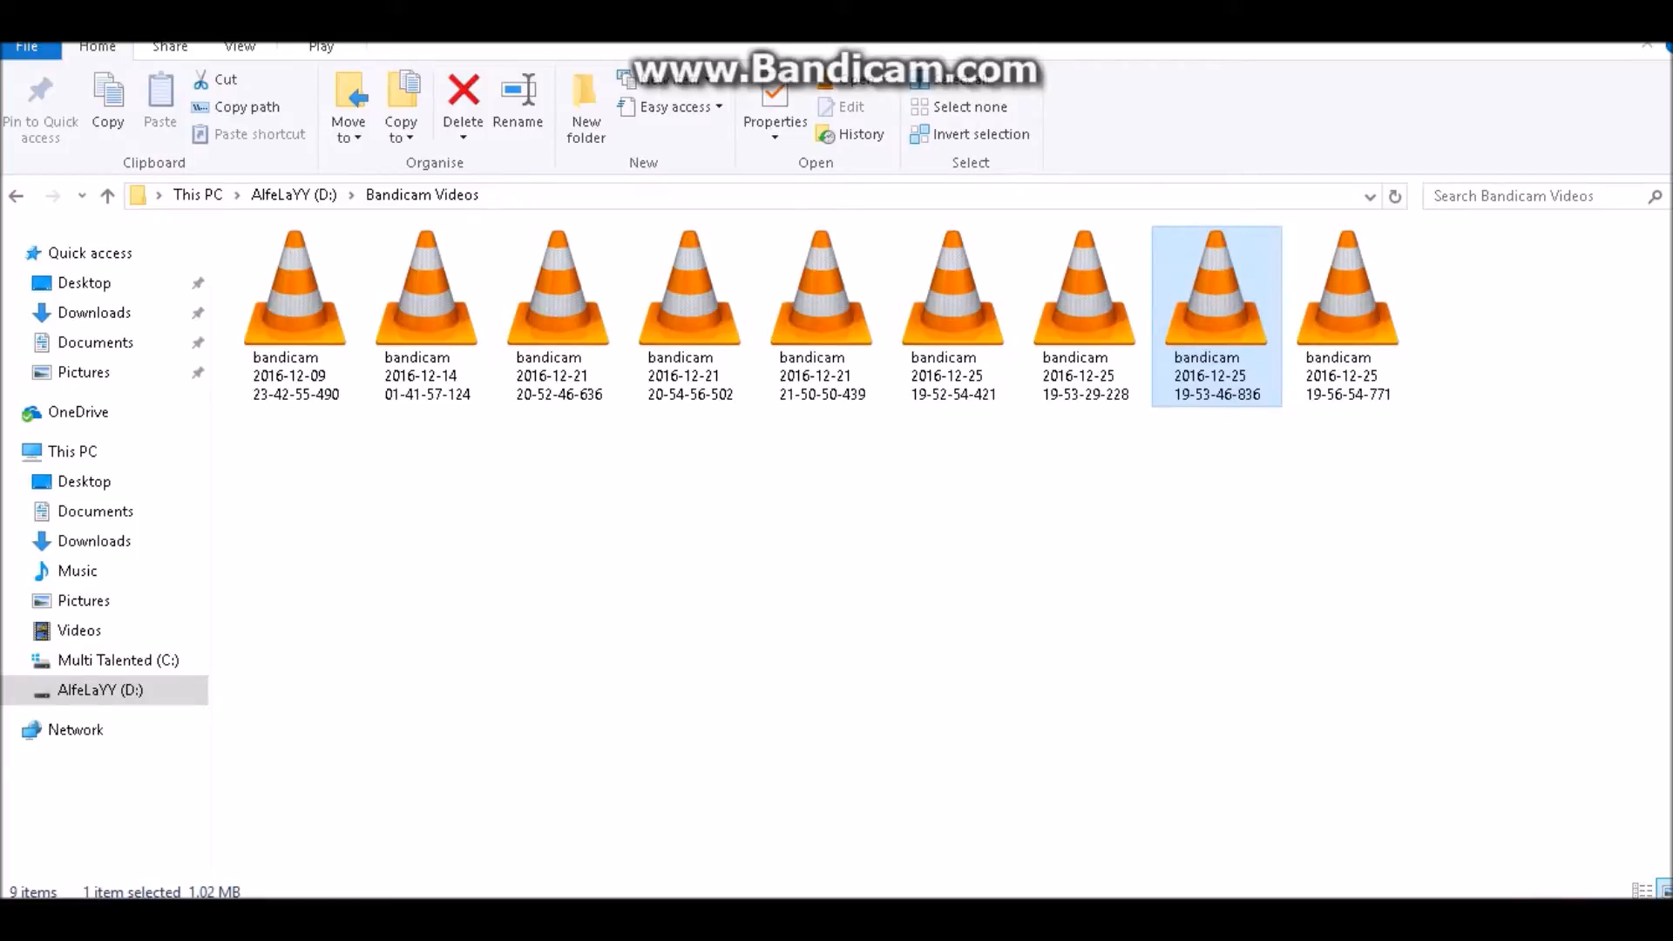
# Step: Launch VLC and add the 19-53-46-836 AVI recording to the Convert / Save file list
pyautogui.write('vl')
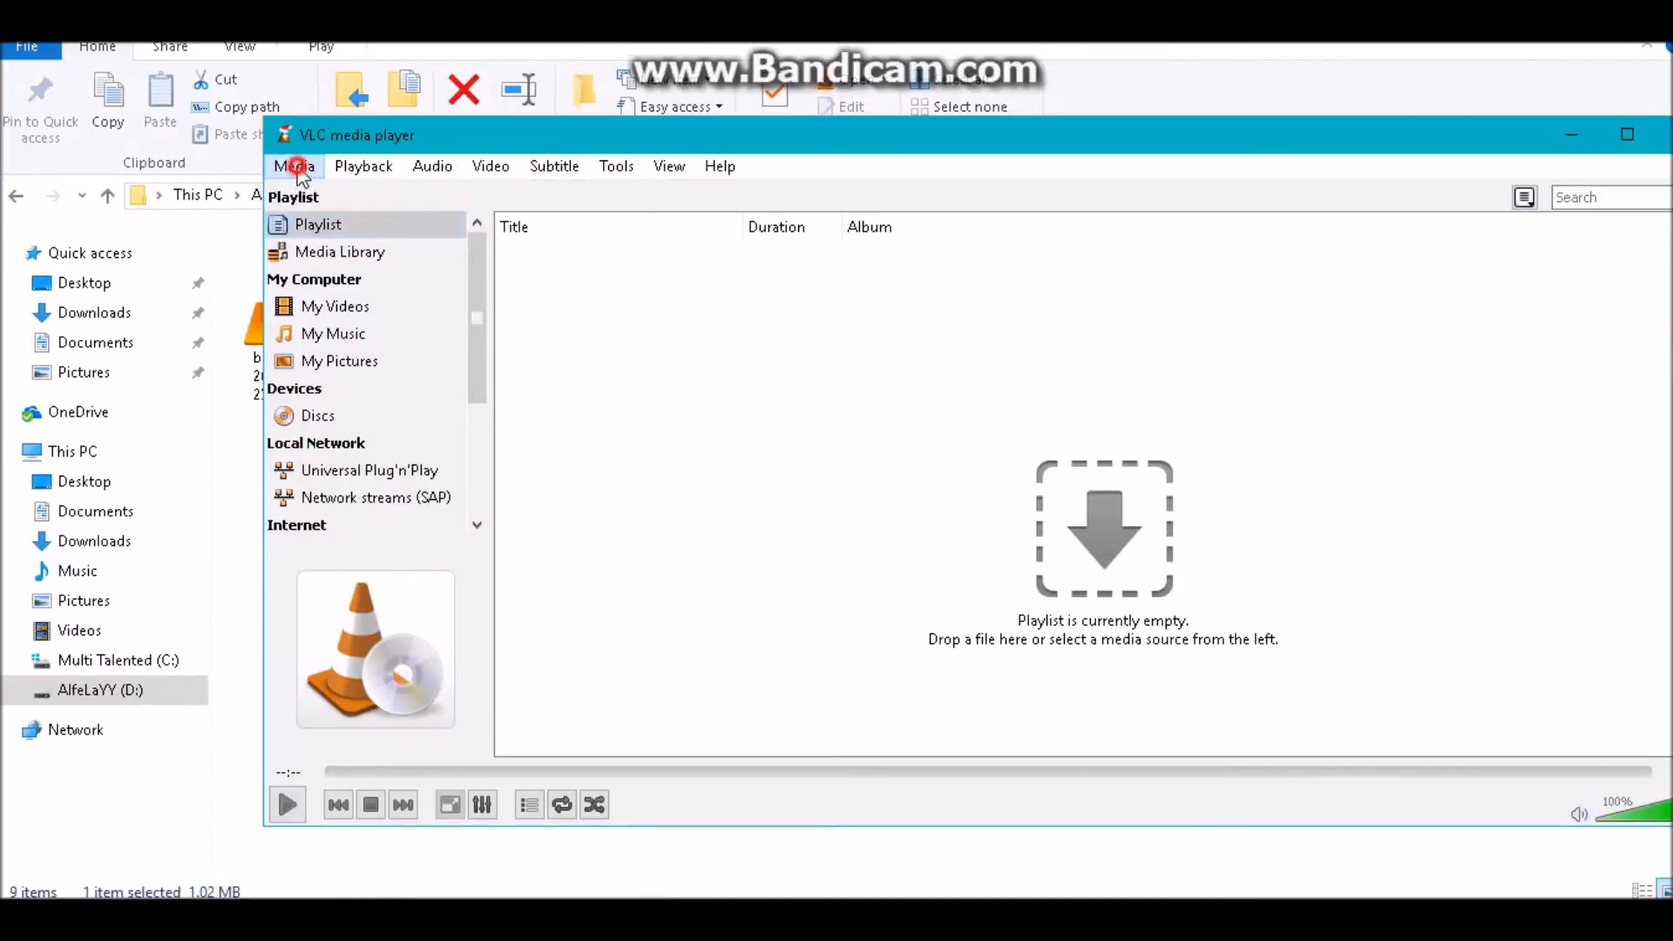
pyautogui.click(294, 165)
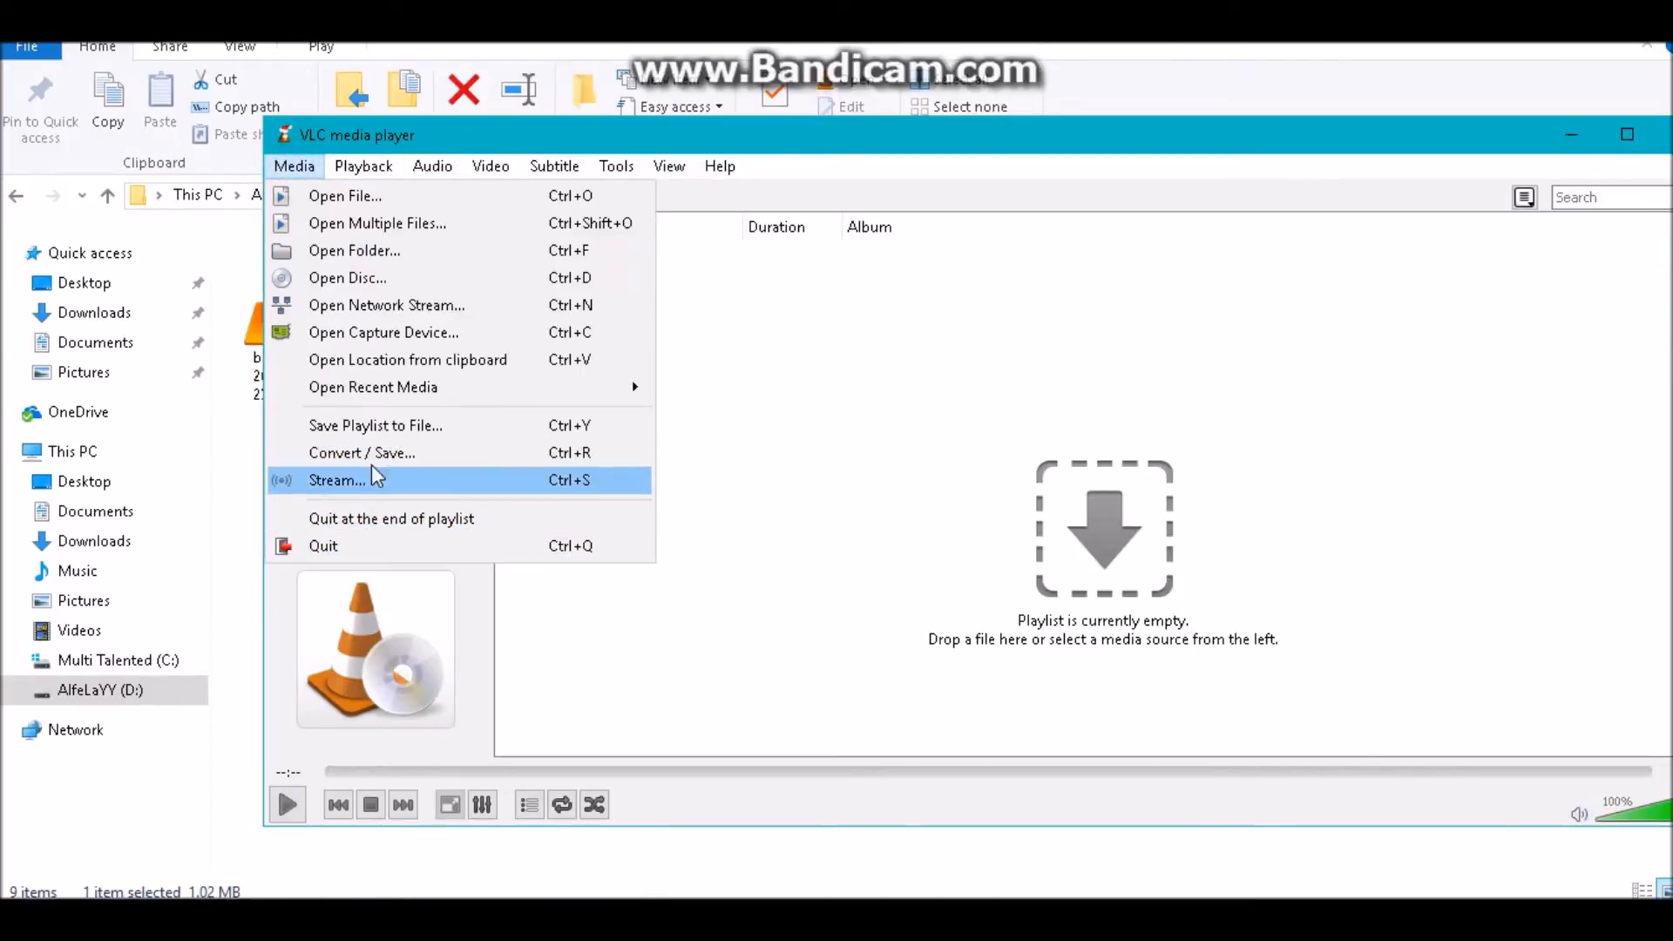
pyautogui.moveTo(384, 452)
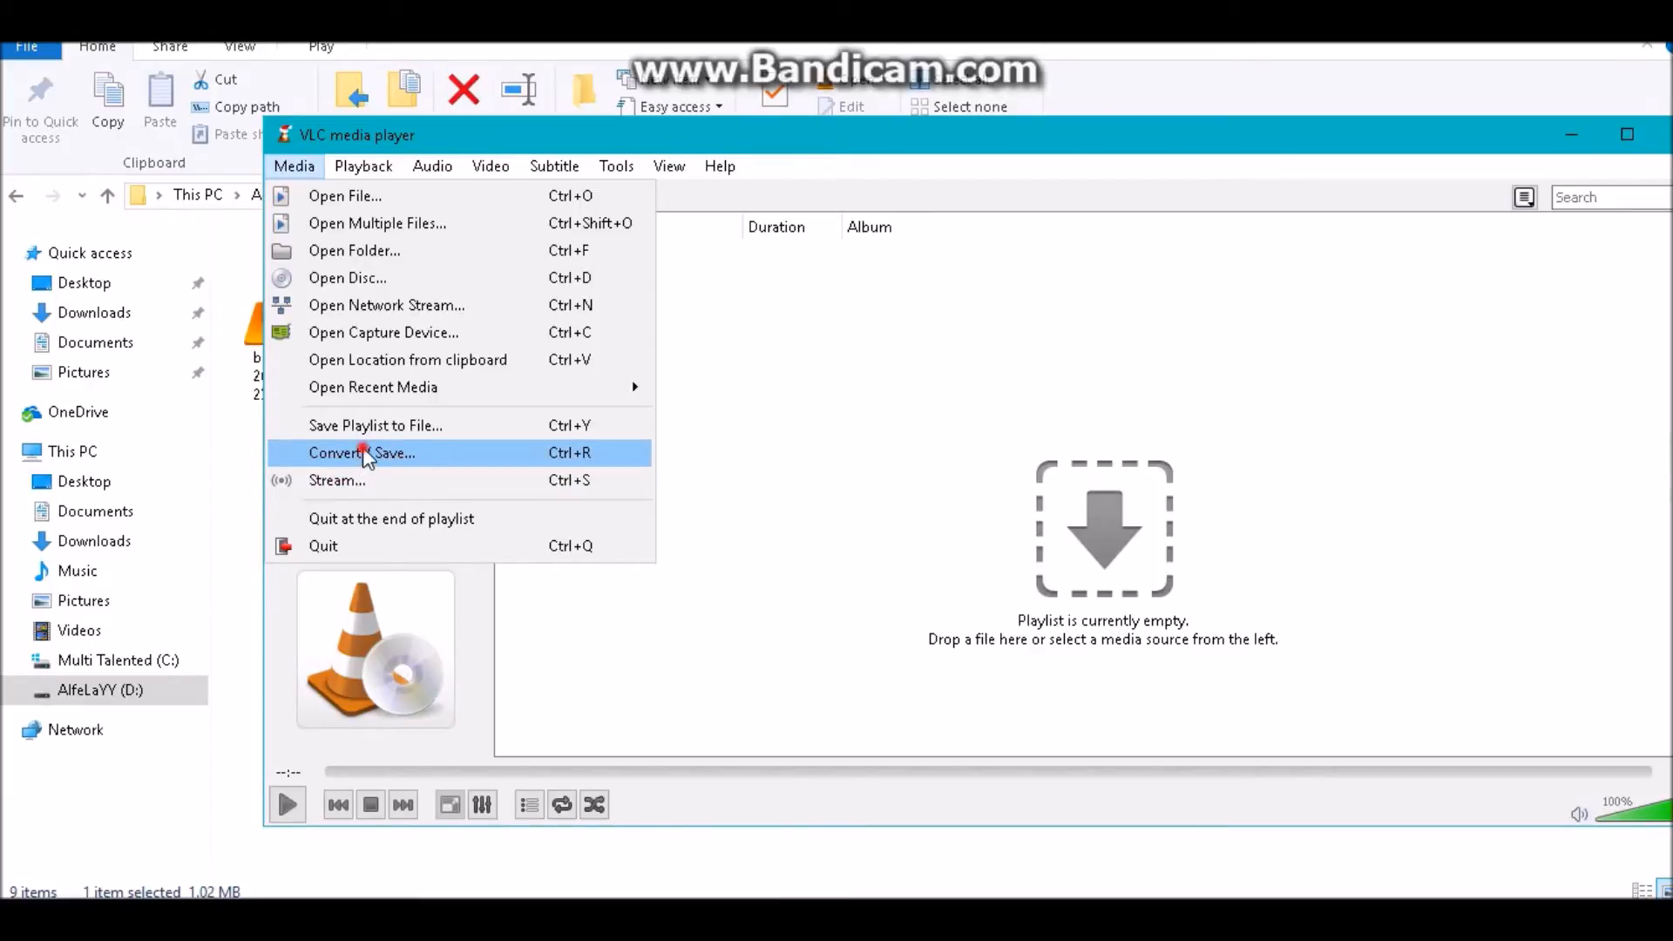
pyautogui.click(361, 452)
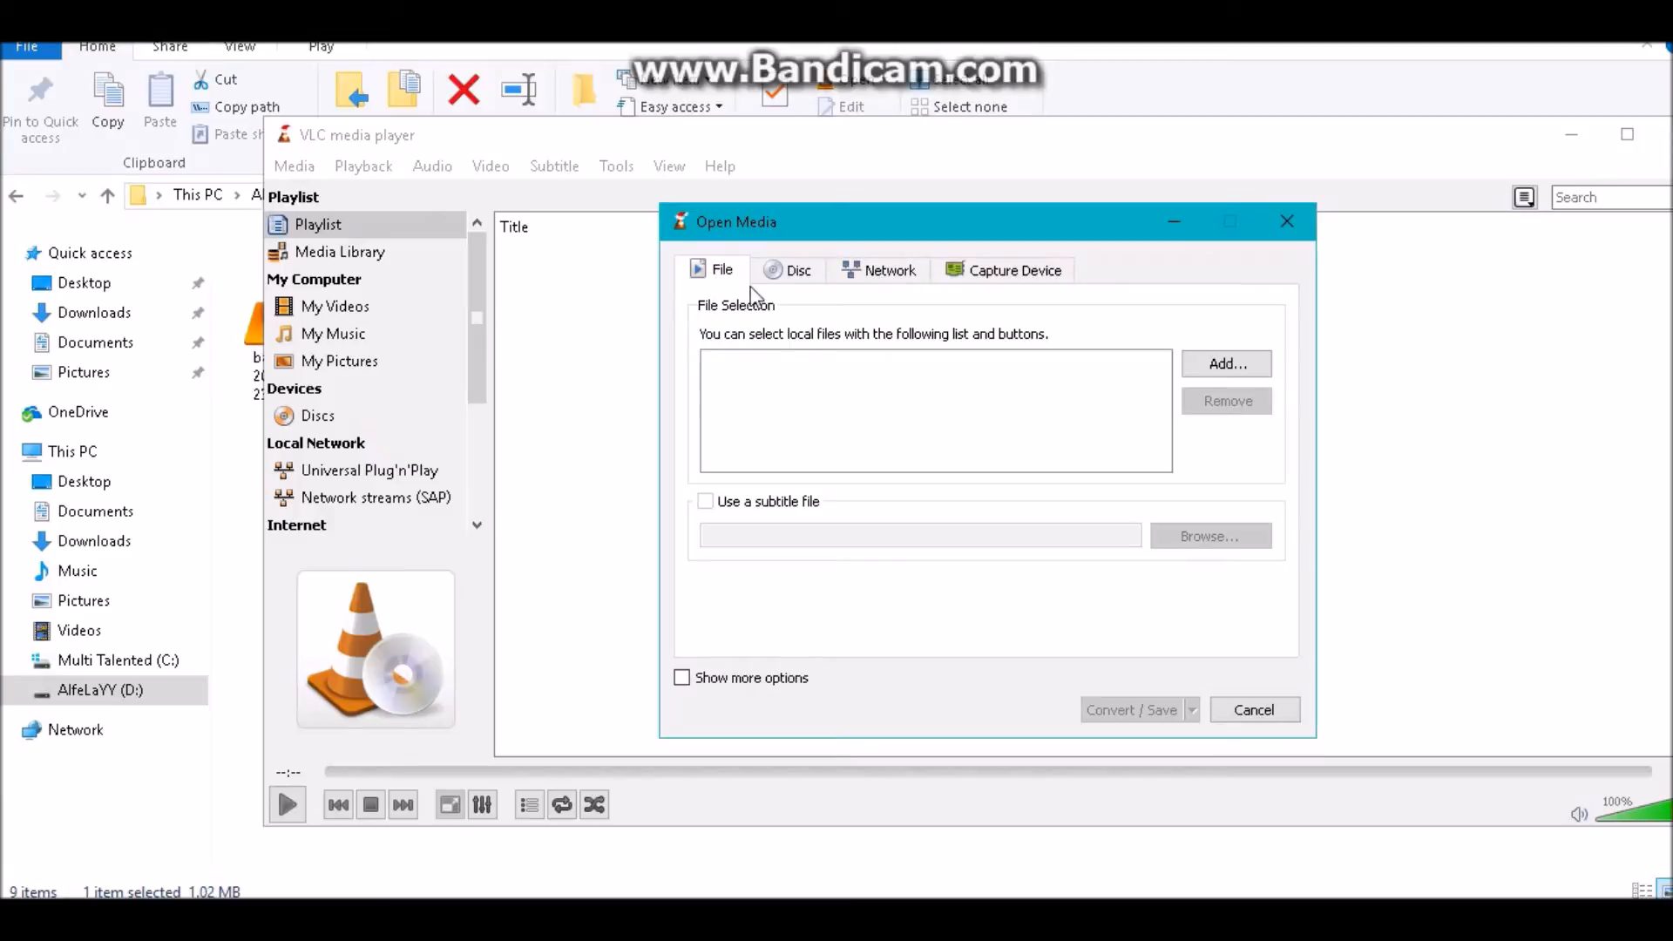
pyautogui.click(1011, 269)
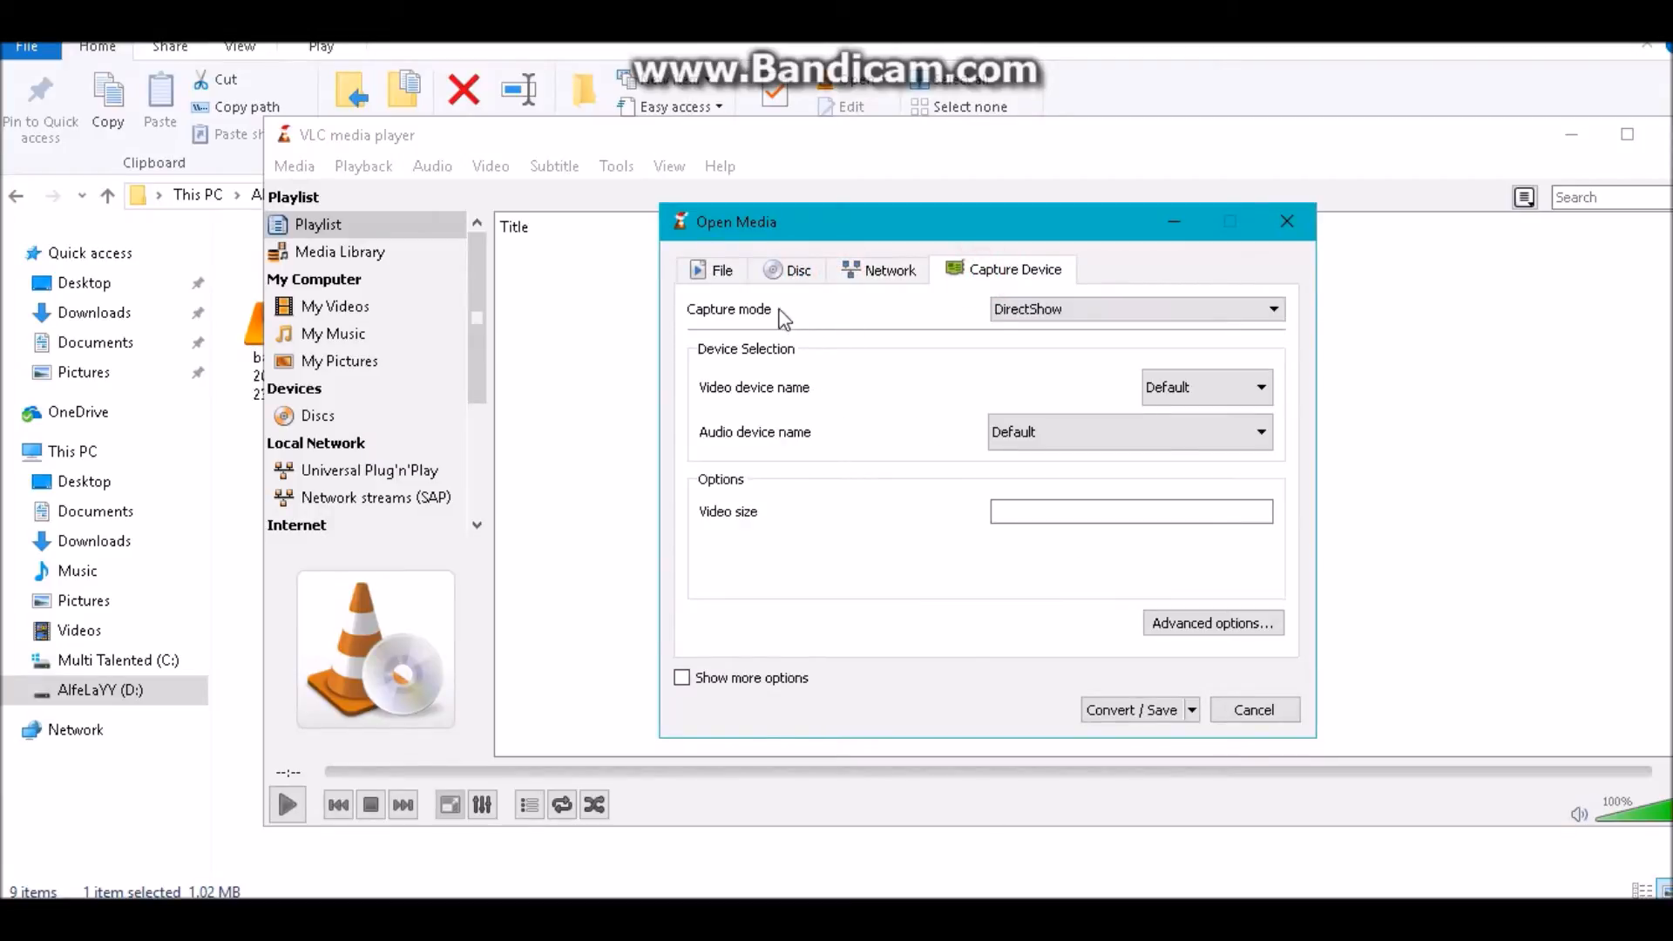
pyautogui.click(722, 270)
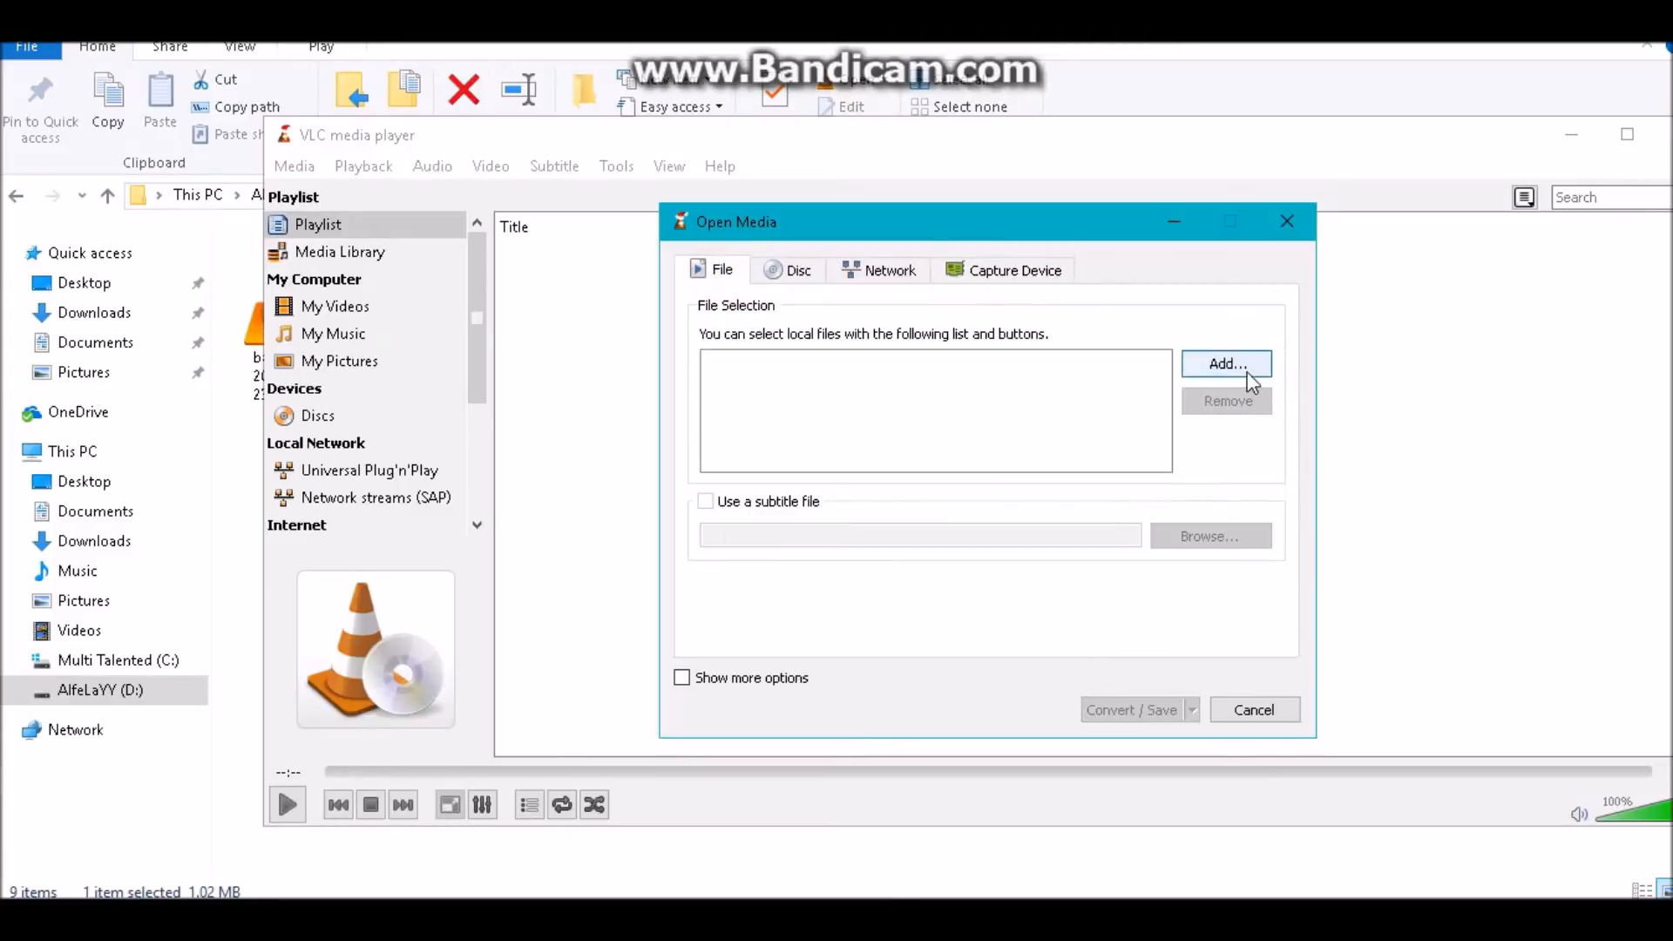
pyautogui.click(1226, 364)
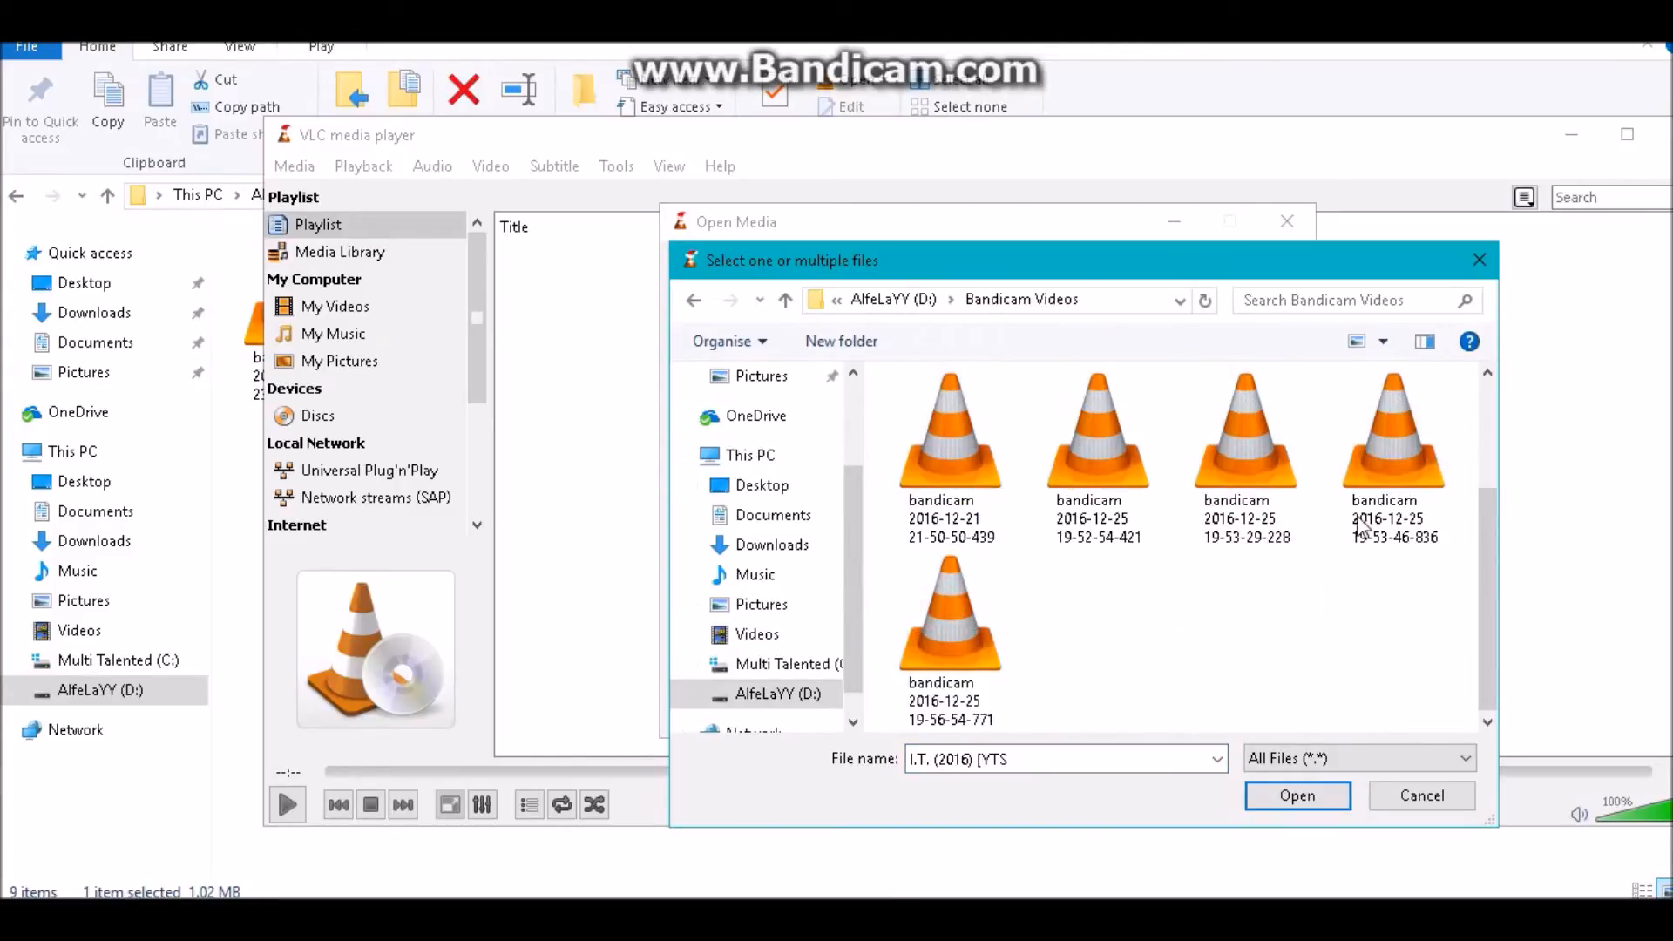
pyautogui.moveTo(1519, 546)
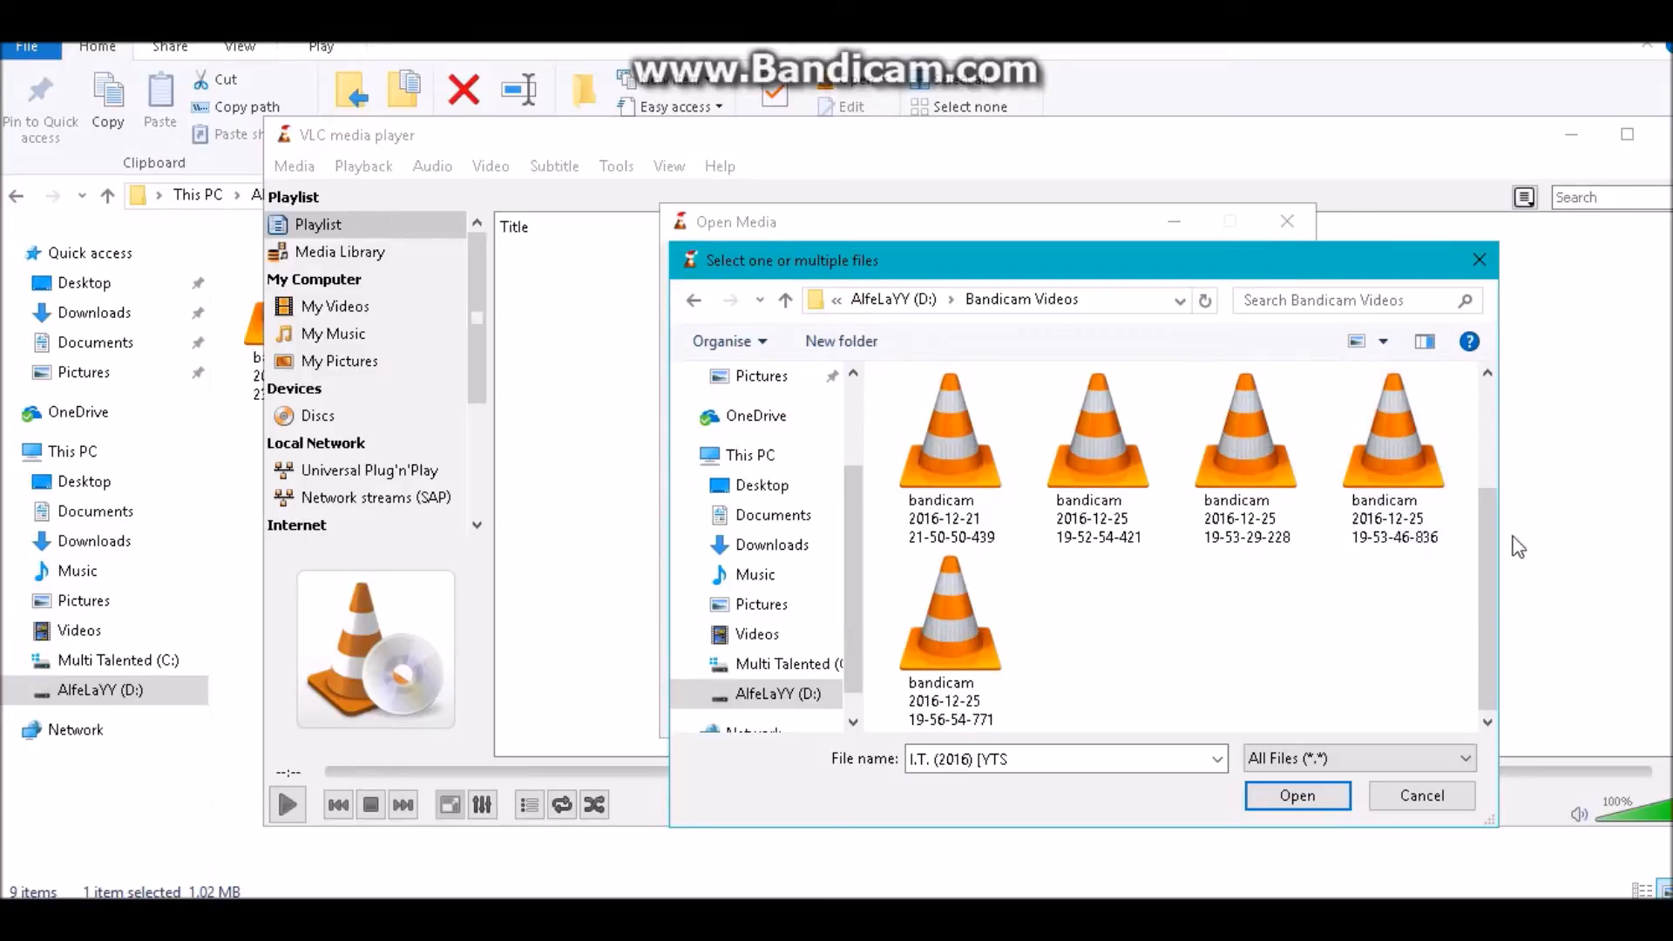
pyautogui.click(1295, 794)
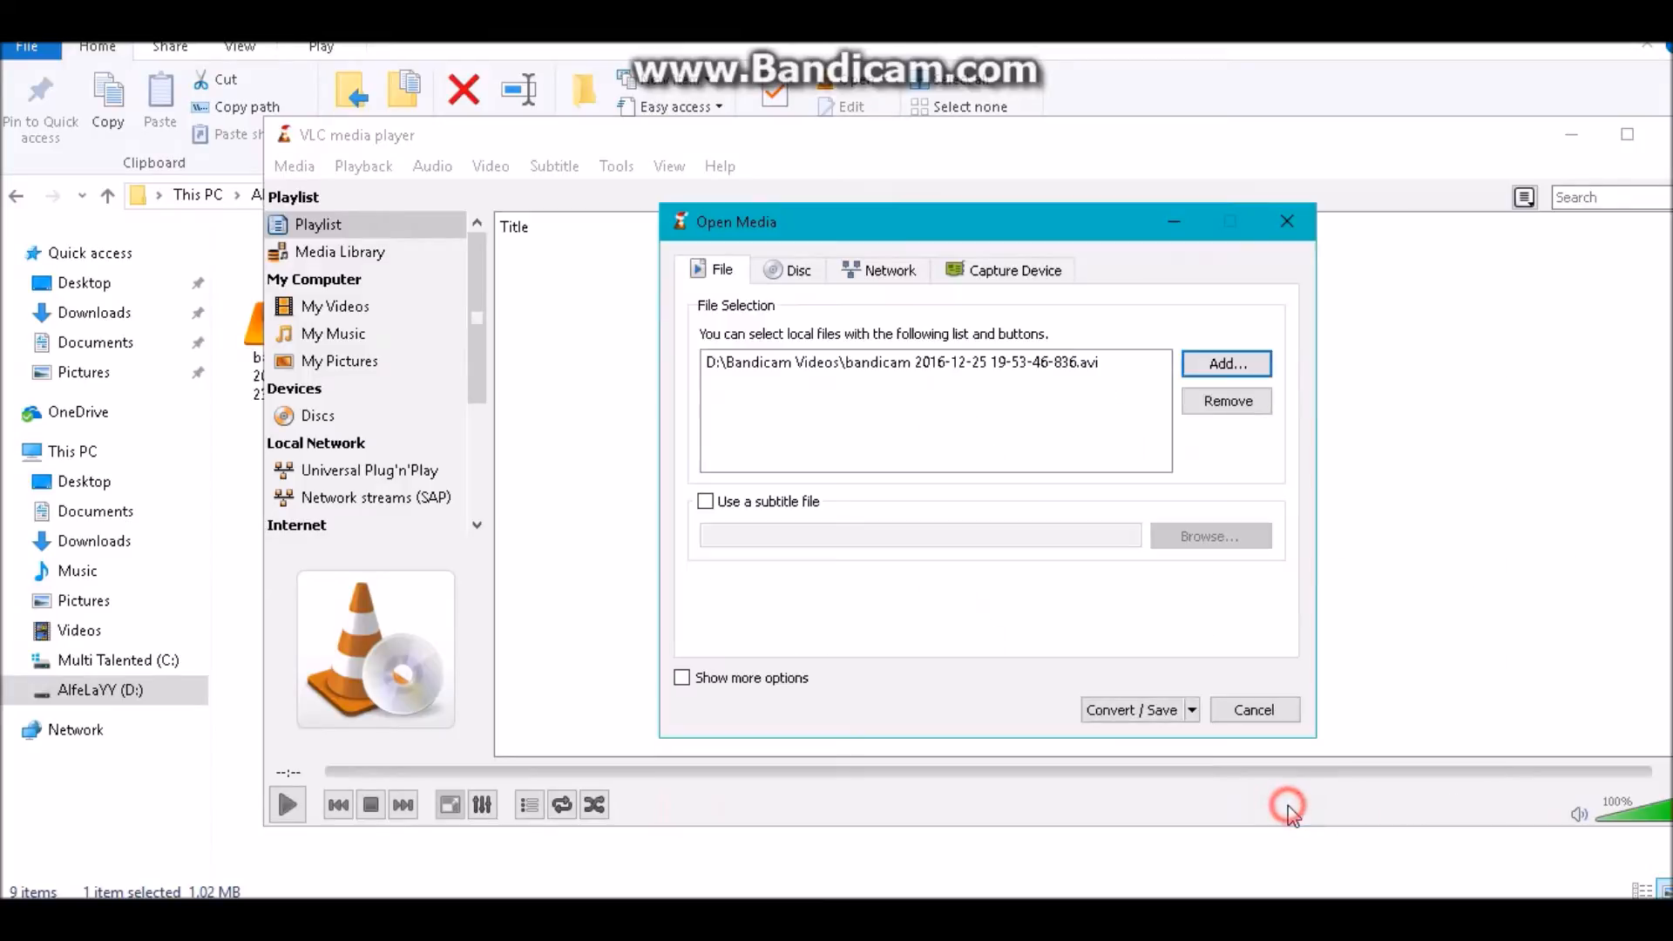
pyautogui.moveTo(1021, 461)
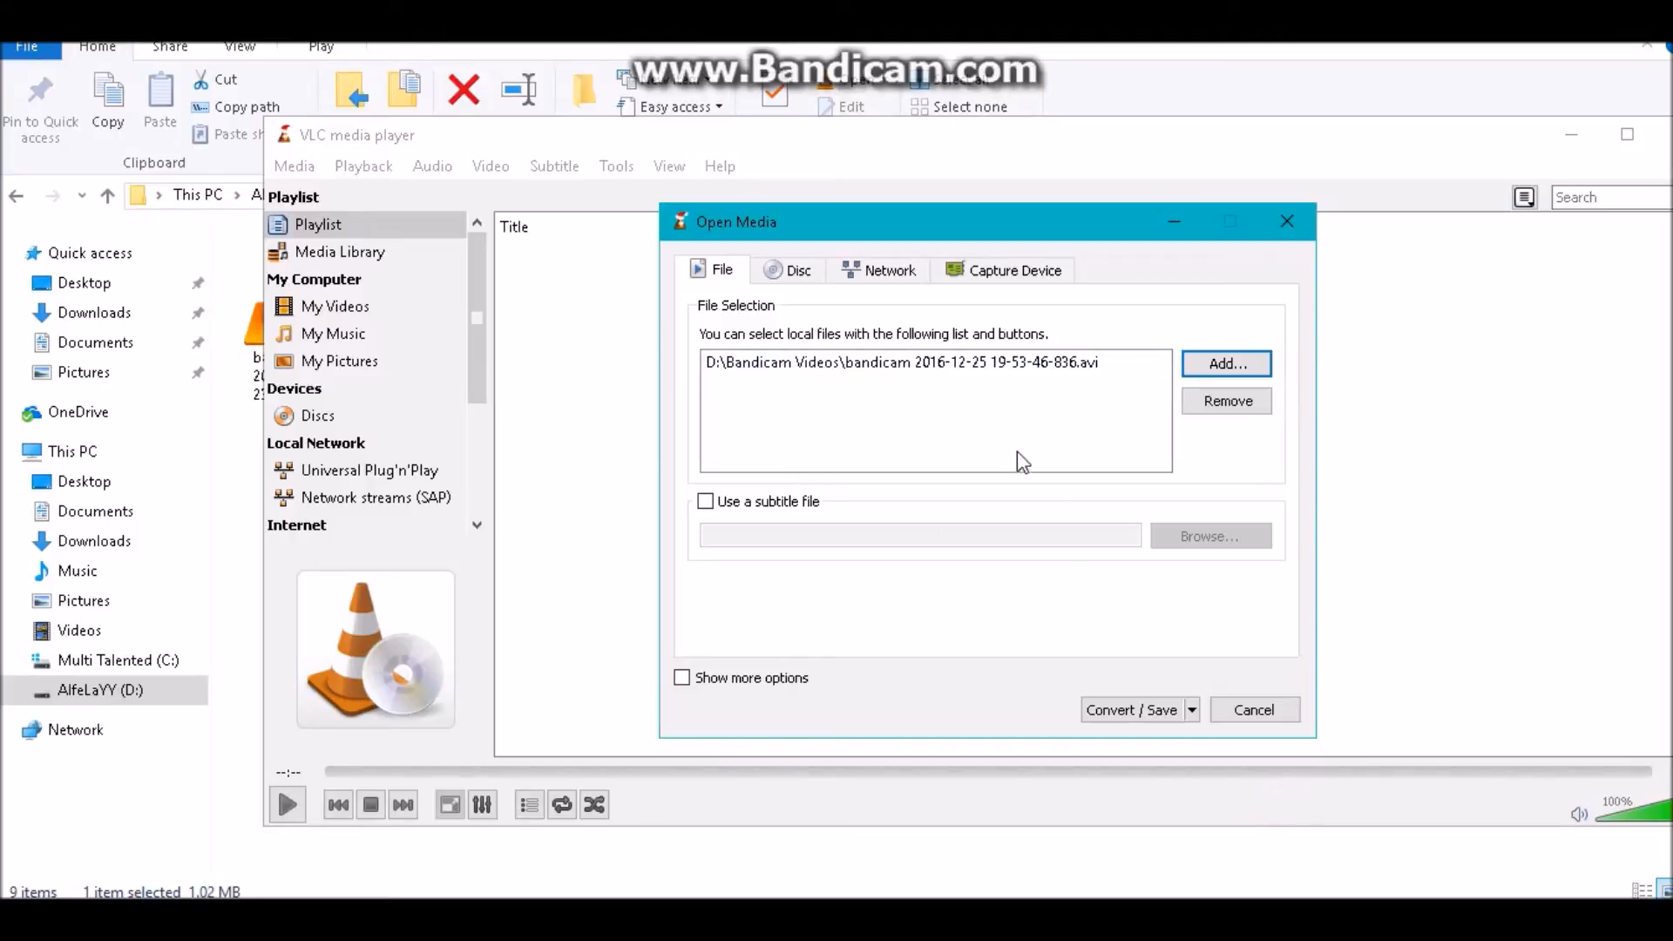
pyautogui.click(1191, 709)
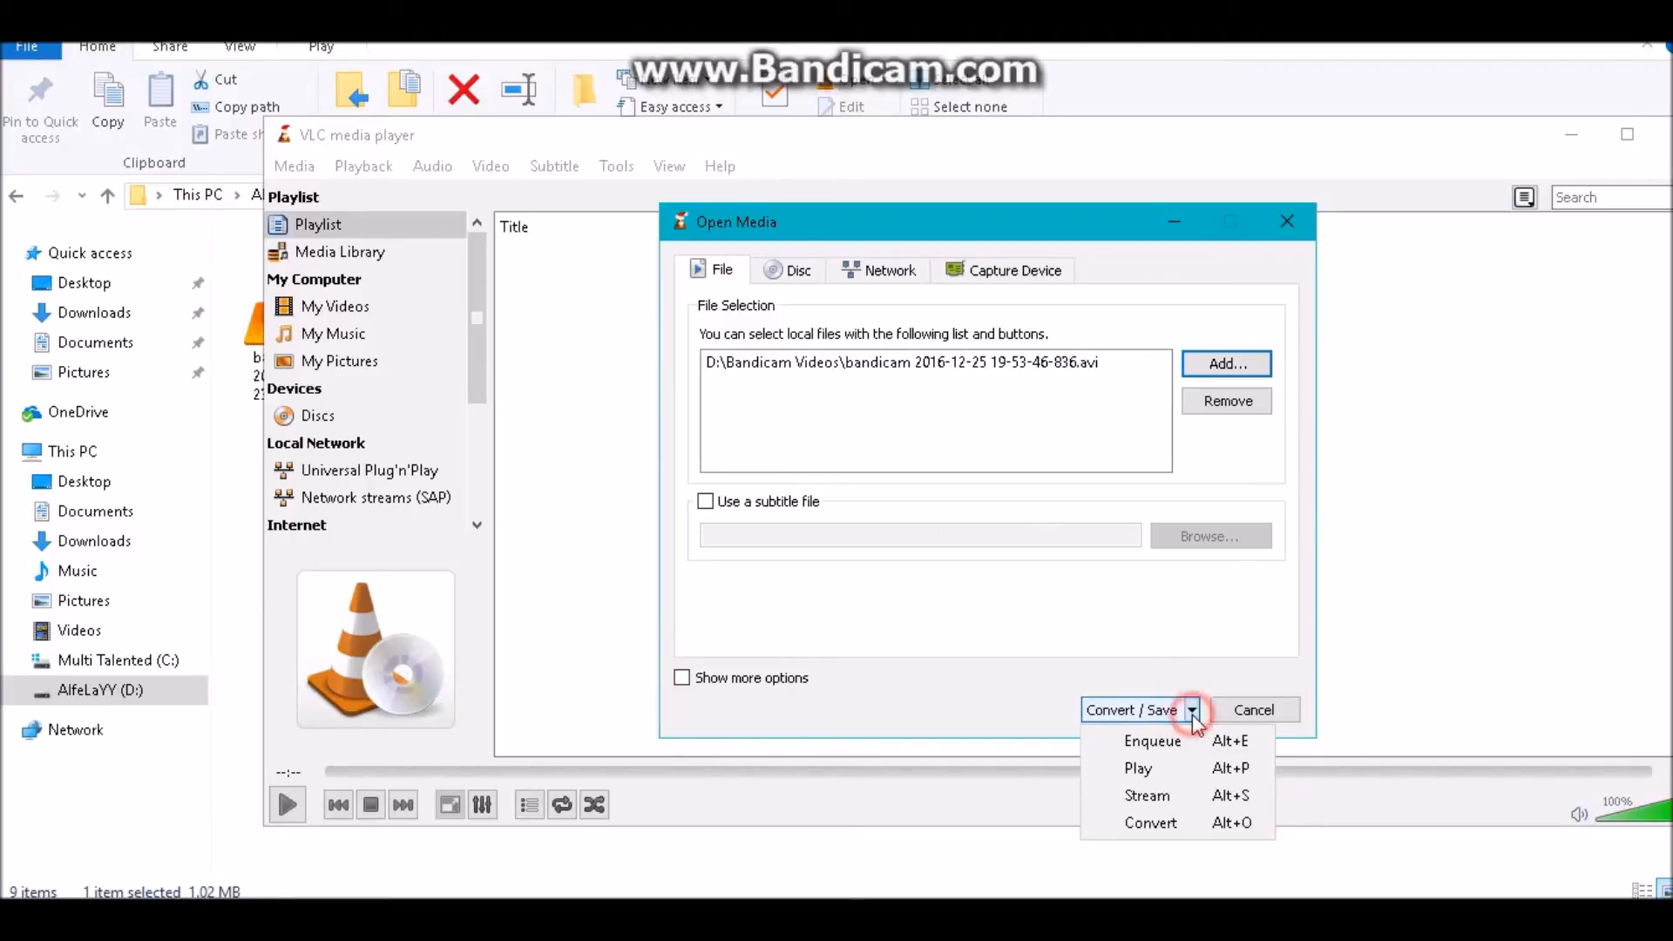
pyautogui.moveTo(1151, 822)
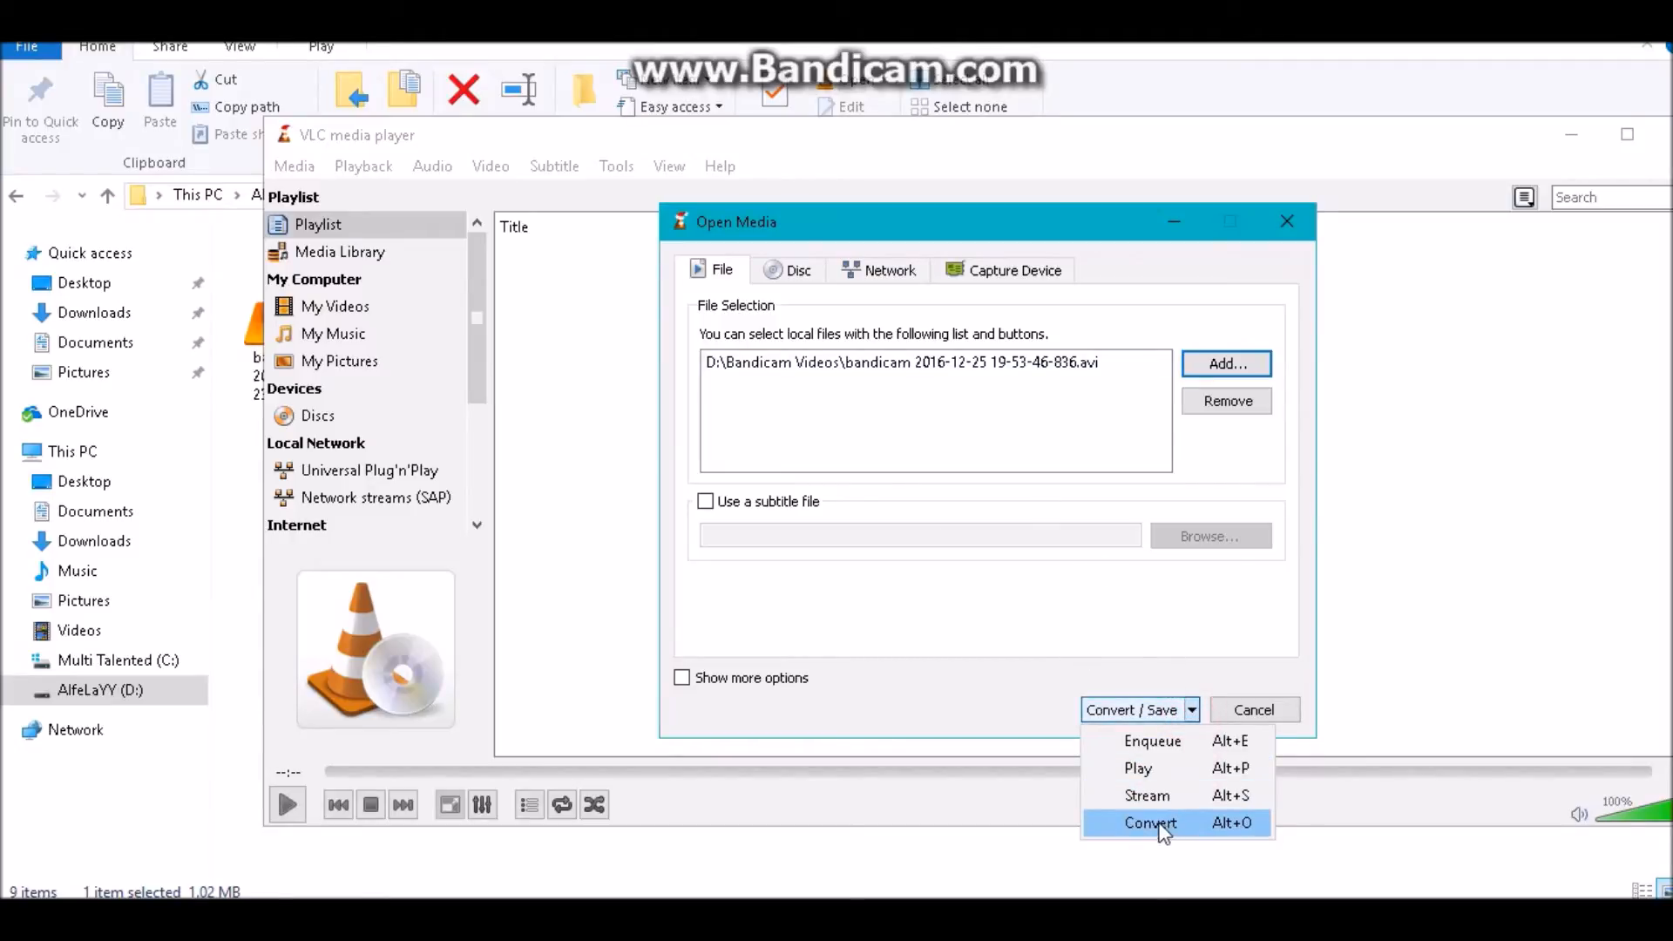
pyautogui.moveTo(1147, 795)
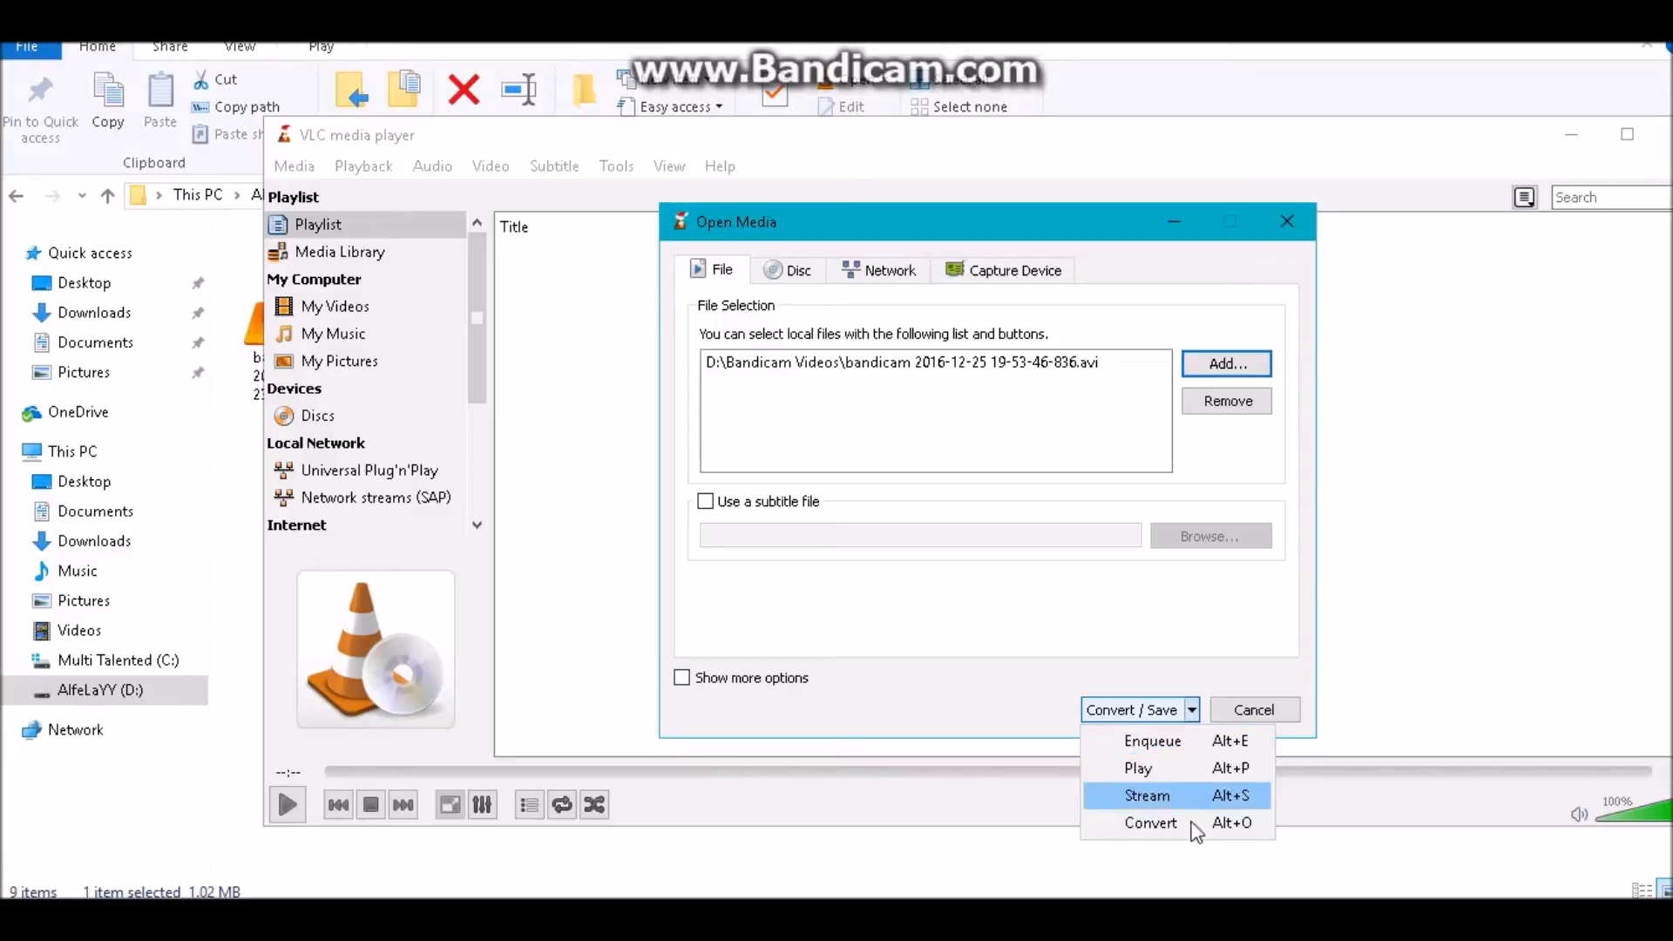
pyautogui.click(1150, 823)
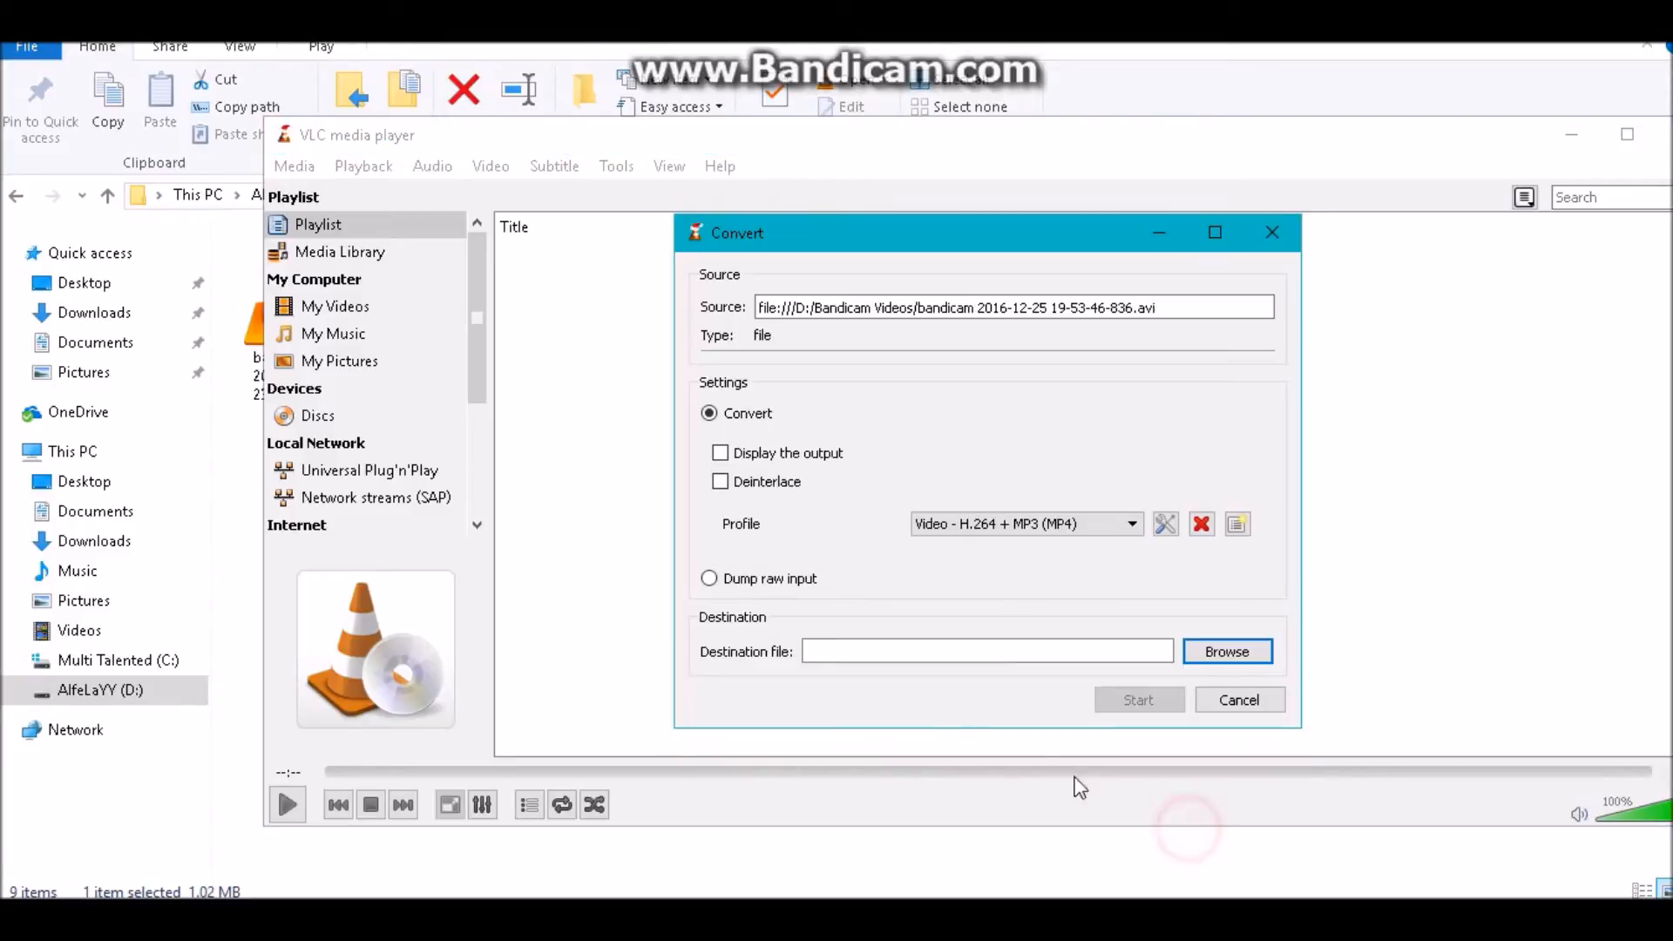
pyautogui.moveTo(862, 488)
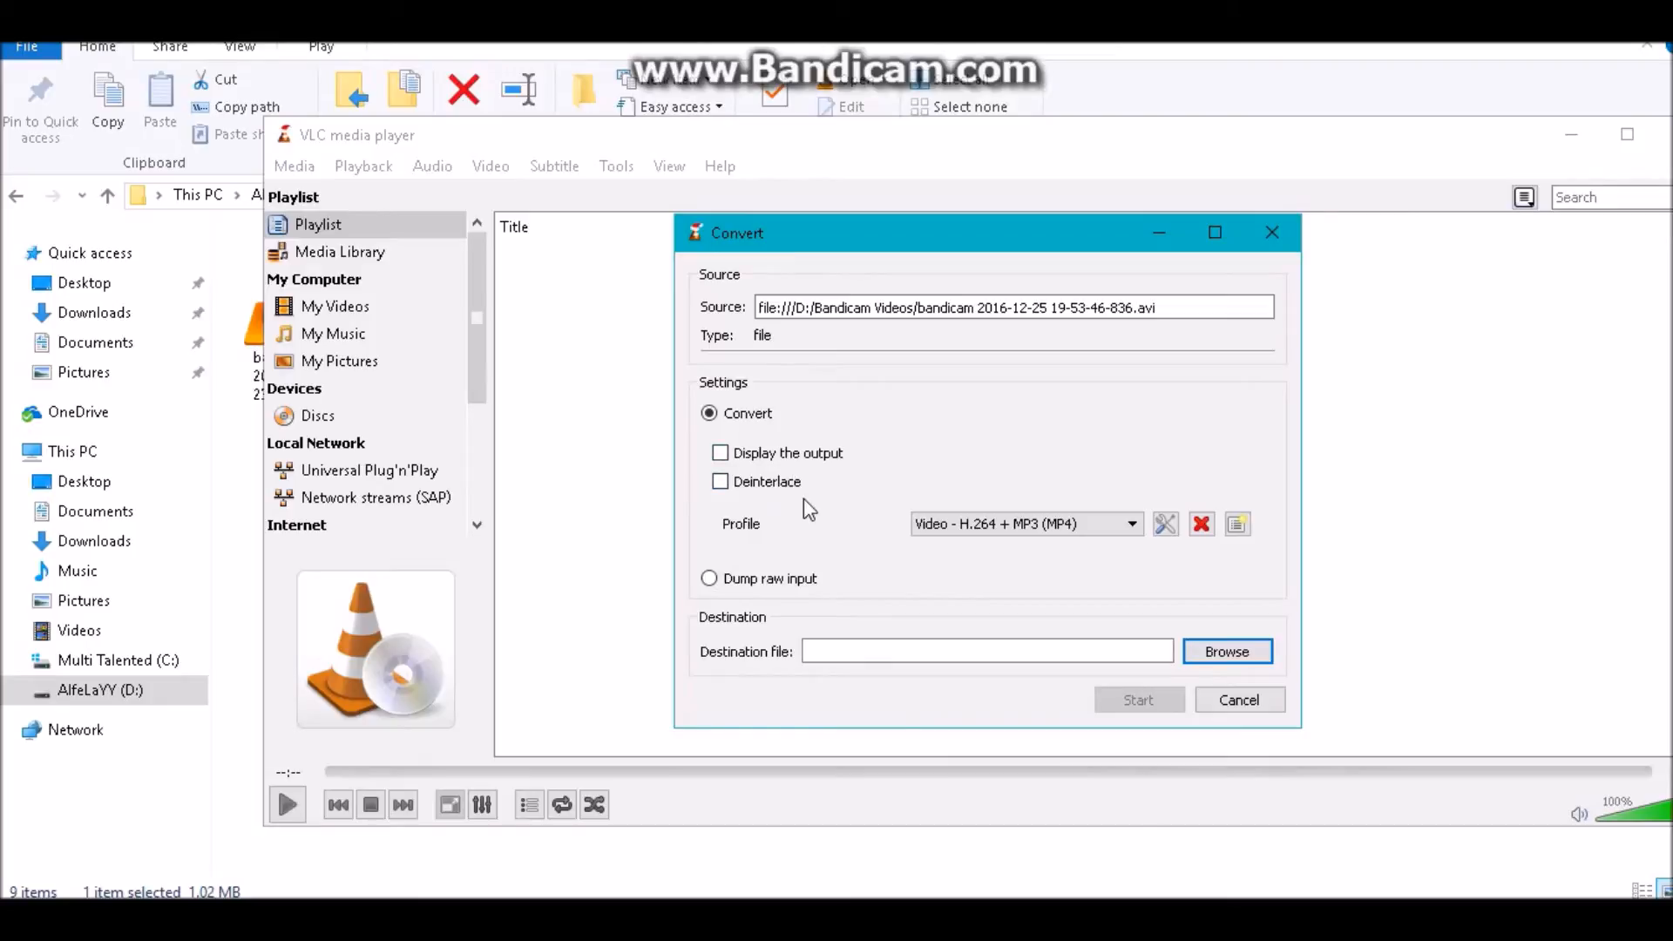
pyautogui.click(1130, 523)
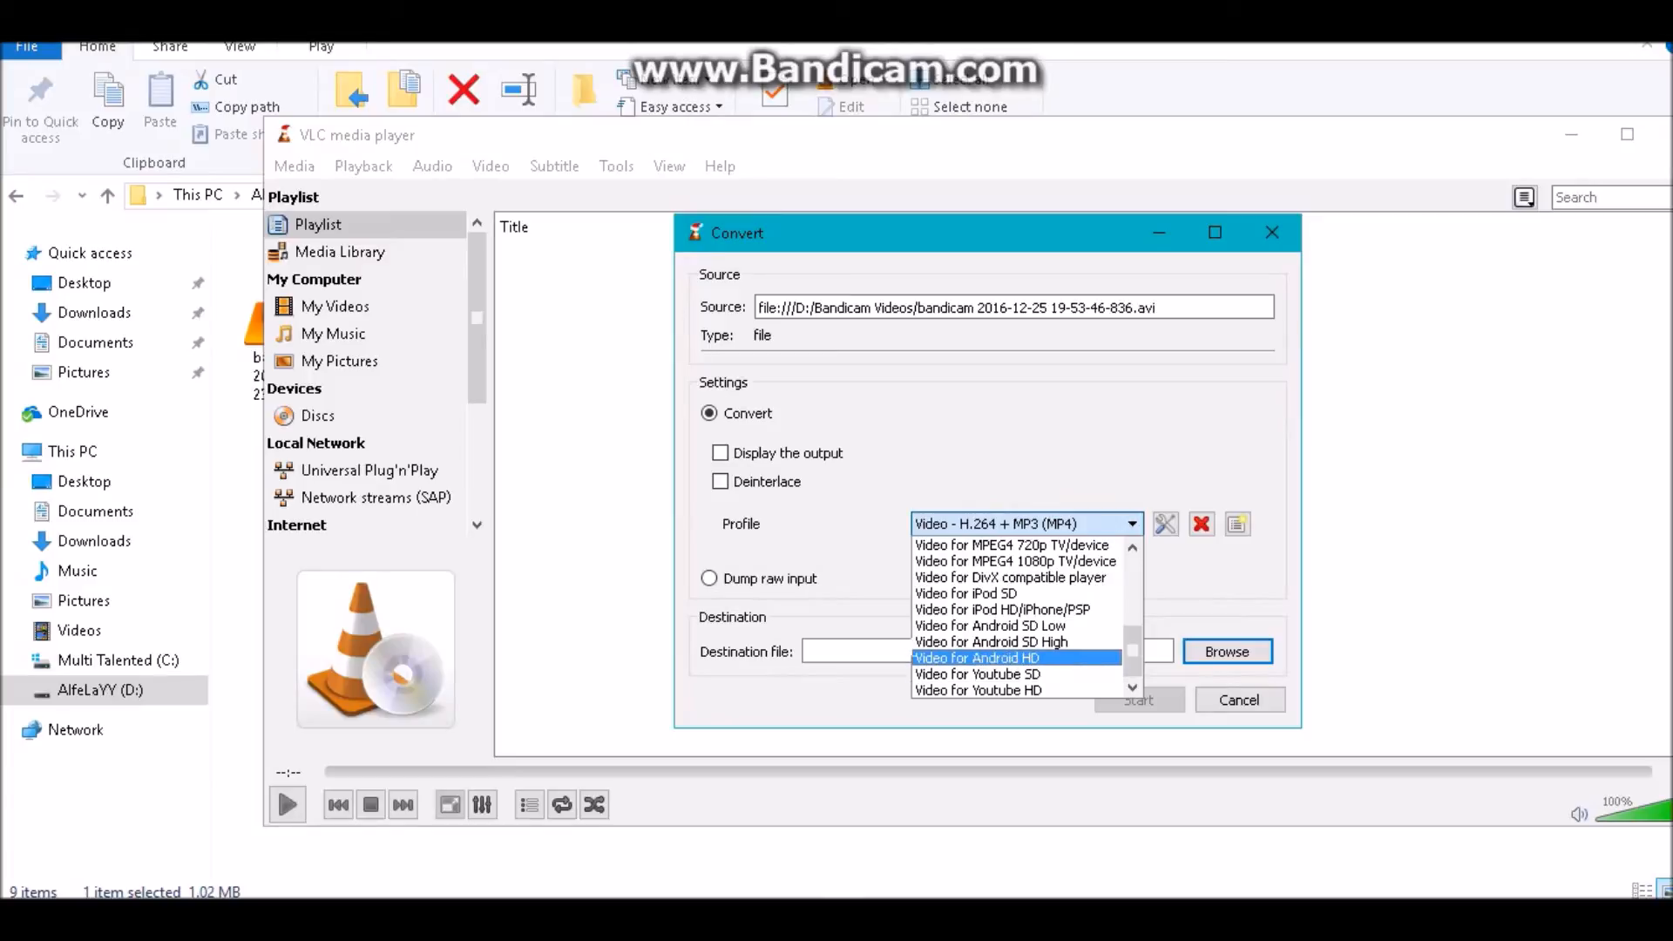
pyautogui.scroll(3)
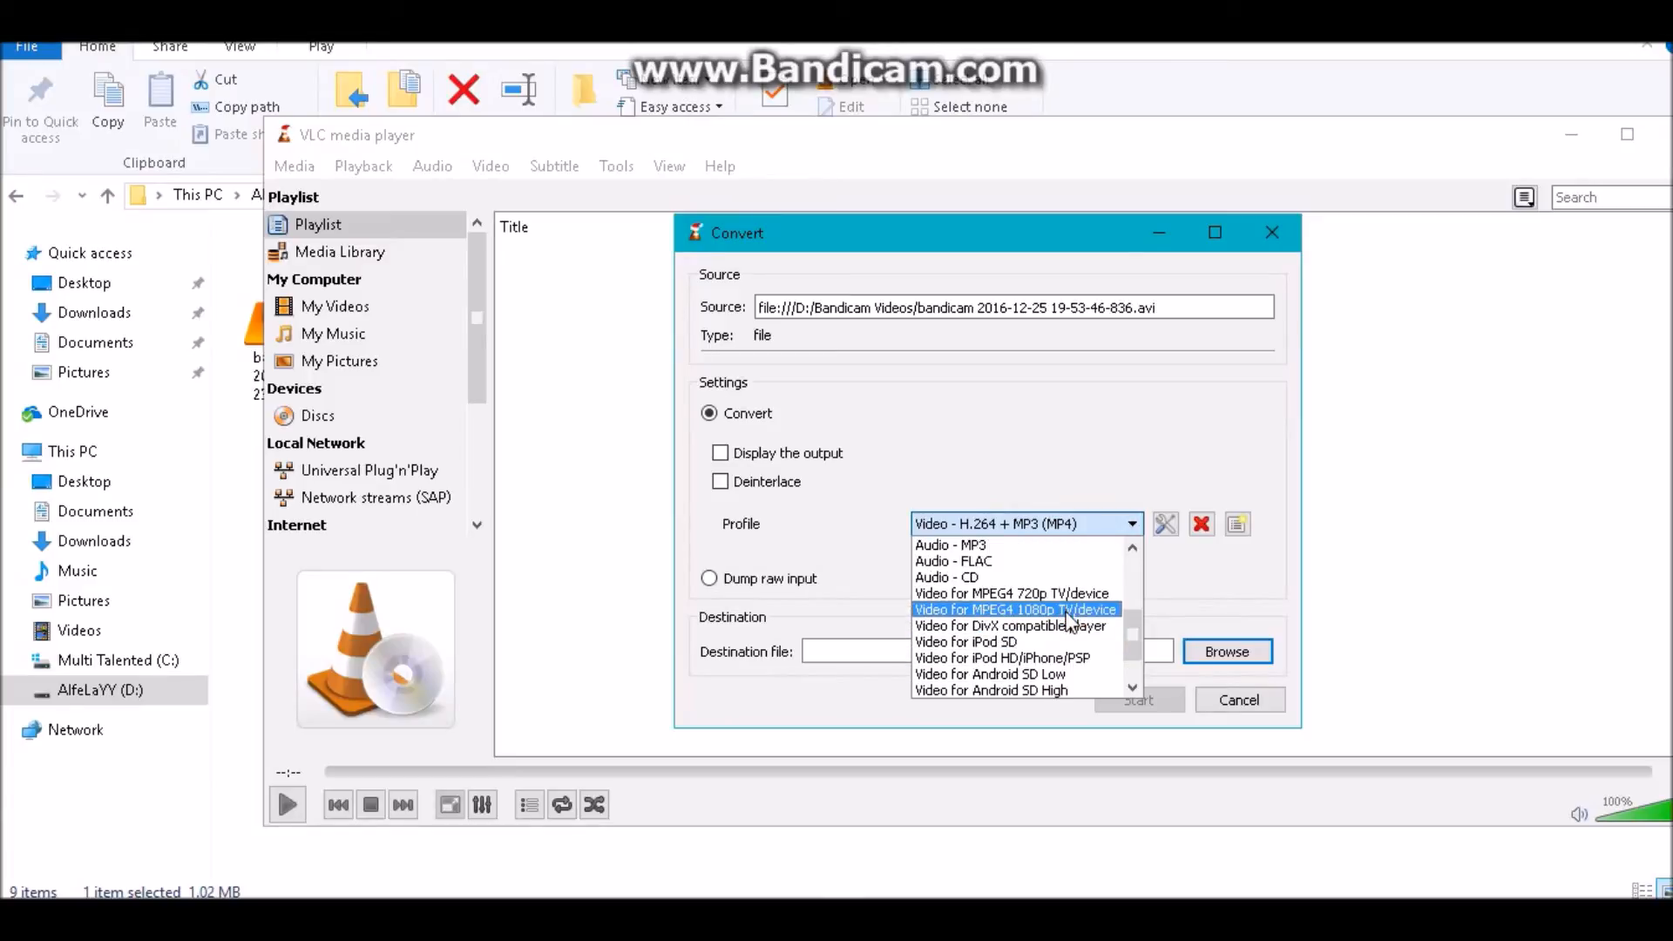
pyautogui.moveTo(1056, 627)
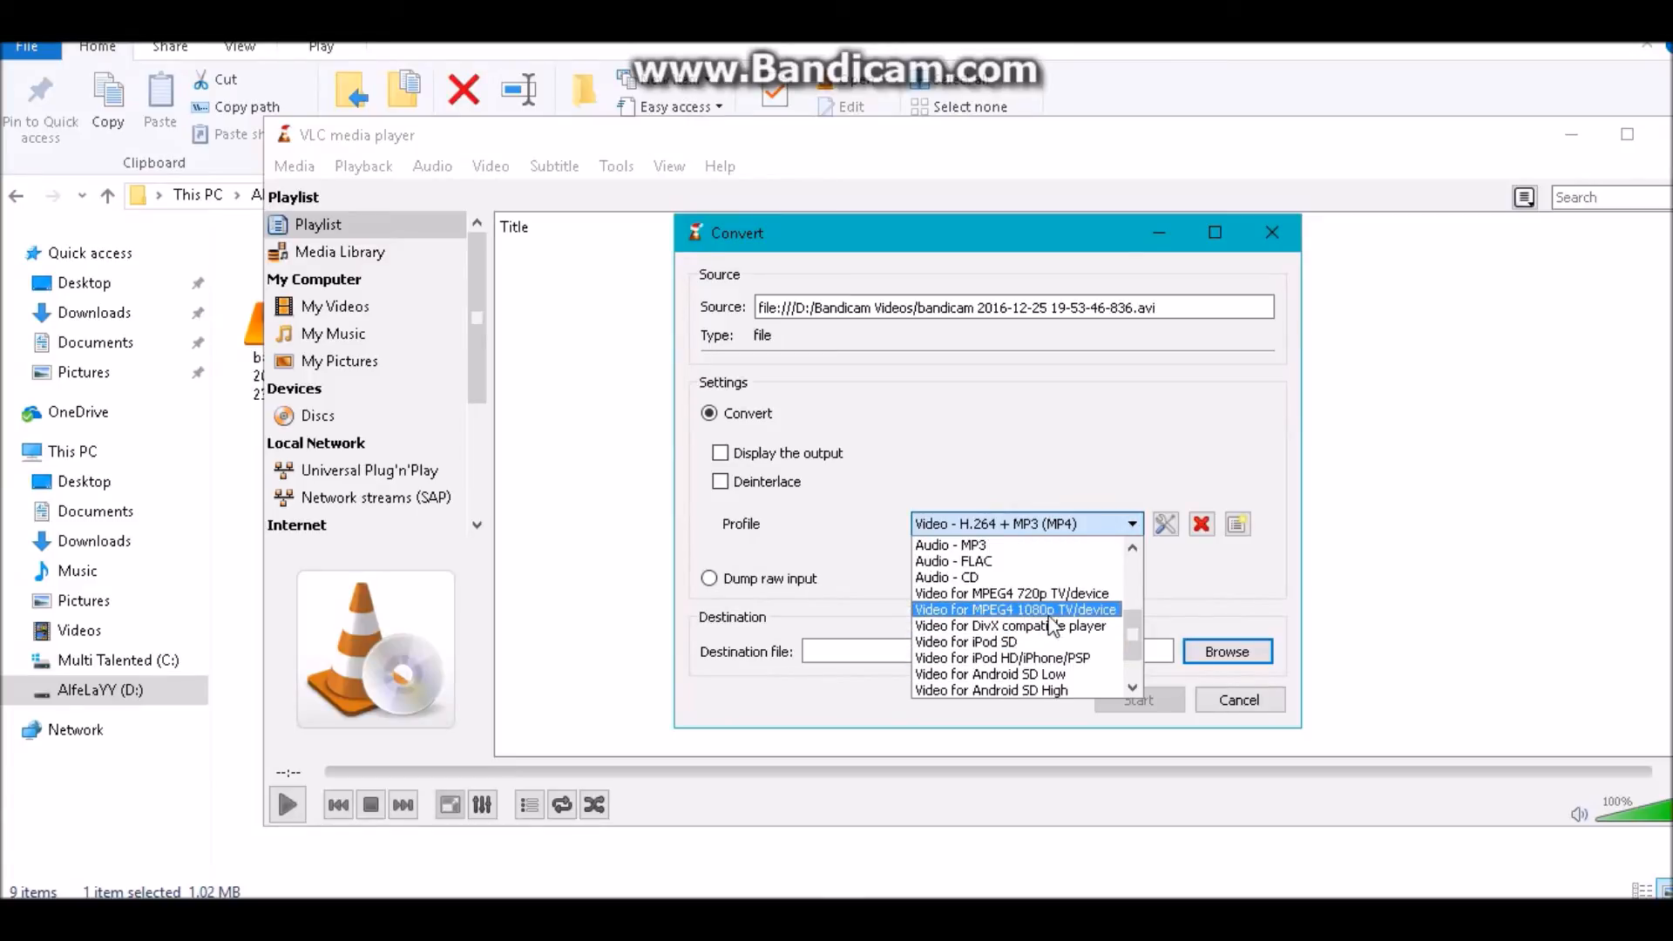
pyautogui.scroll(3)
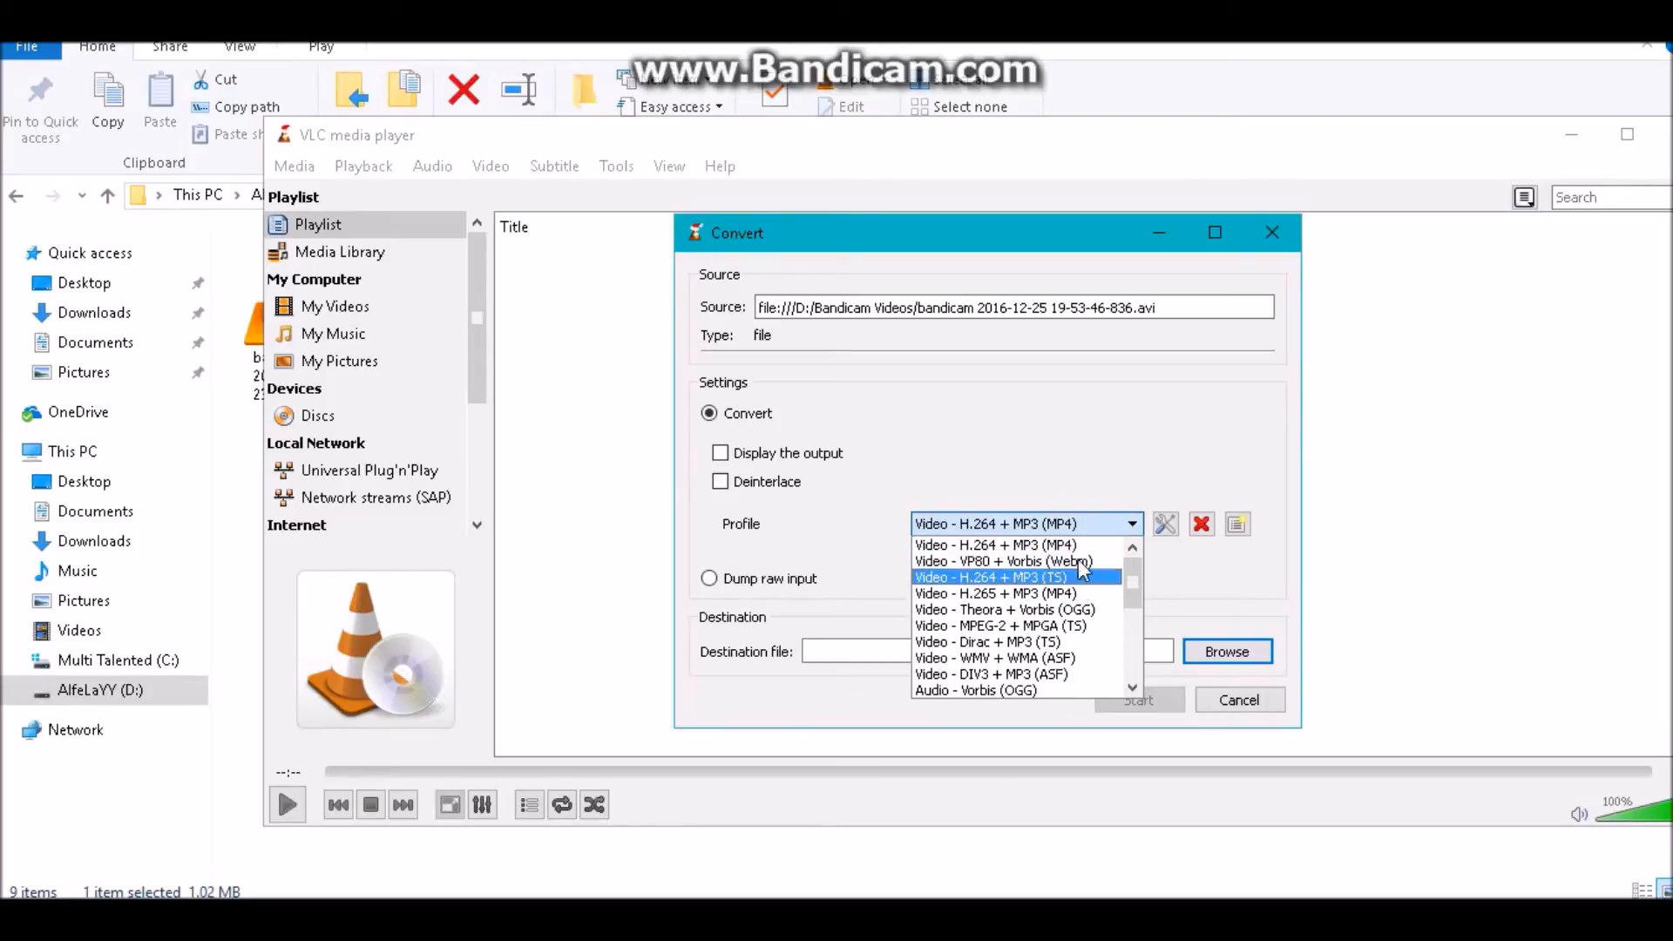
pyautogui.moveTo(1004, 561)
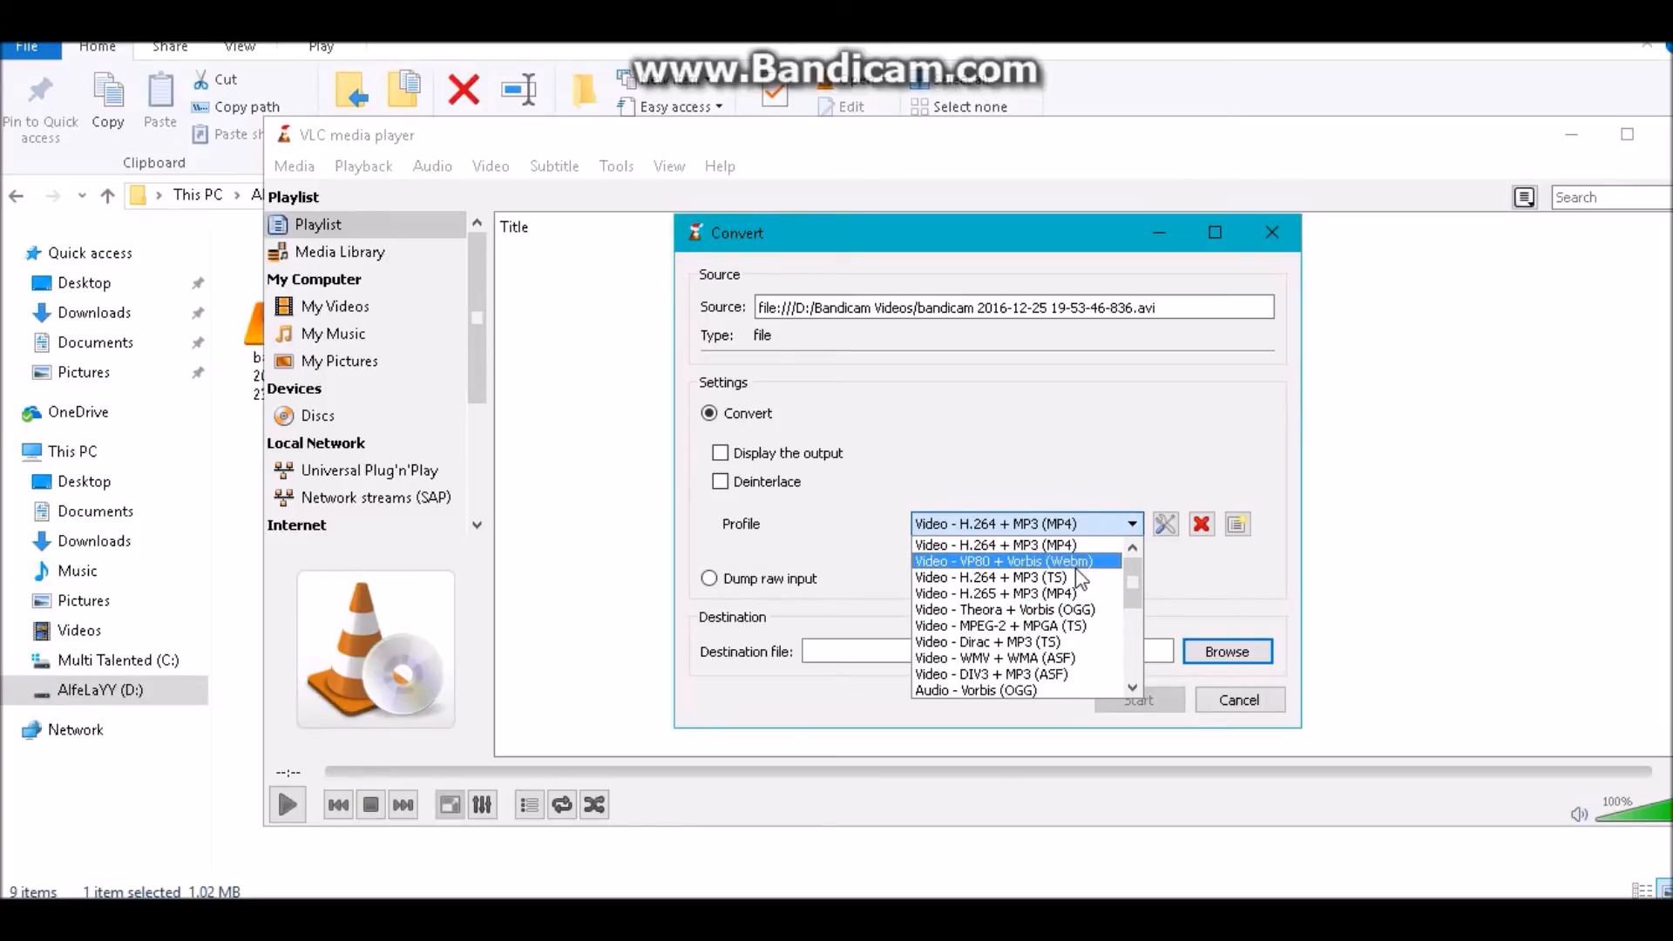
pyautogui.moveTo(1008, 625)
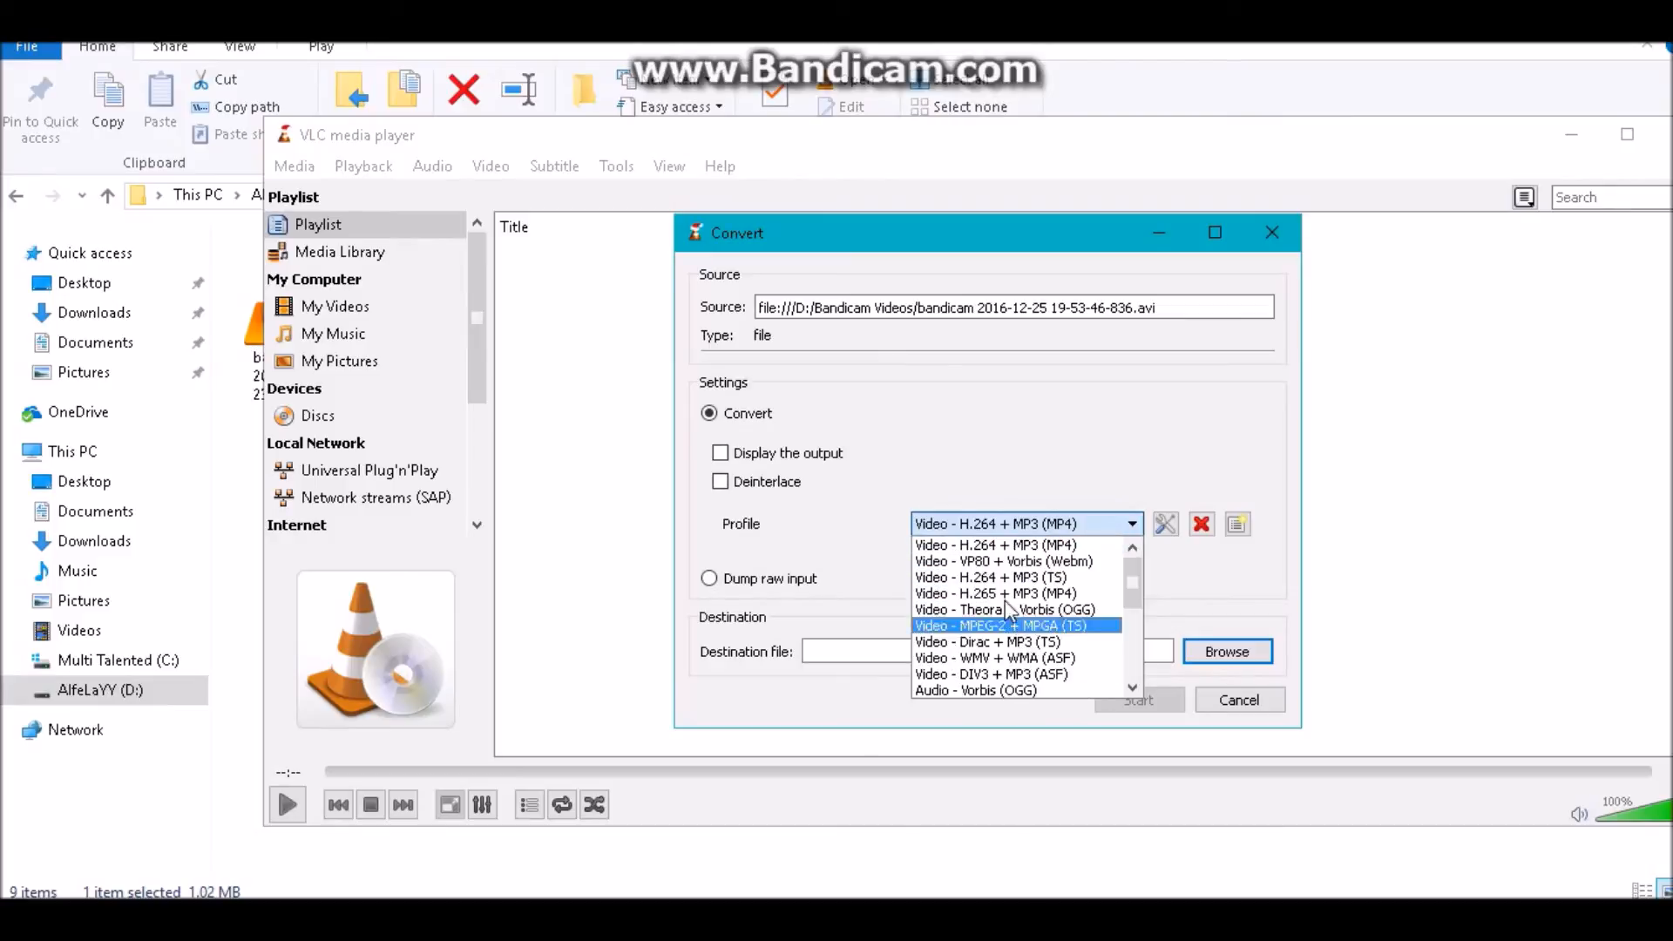
pyautogui.moveTo(1024, 543)
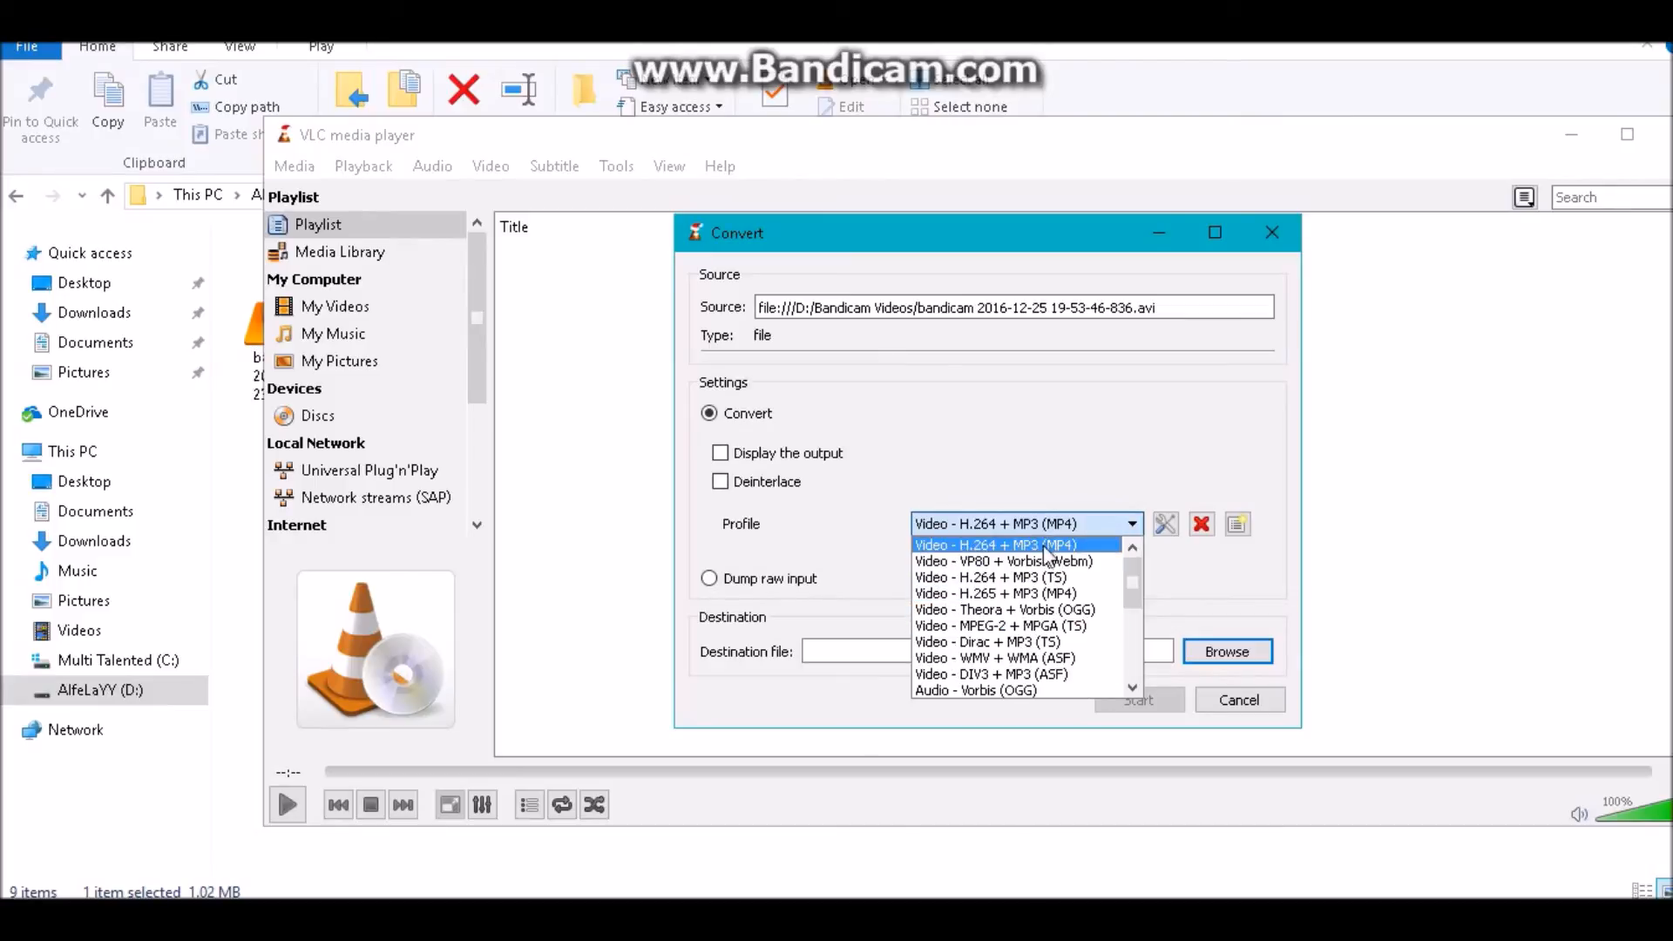
pyautogui.click(992, 544)
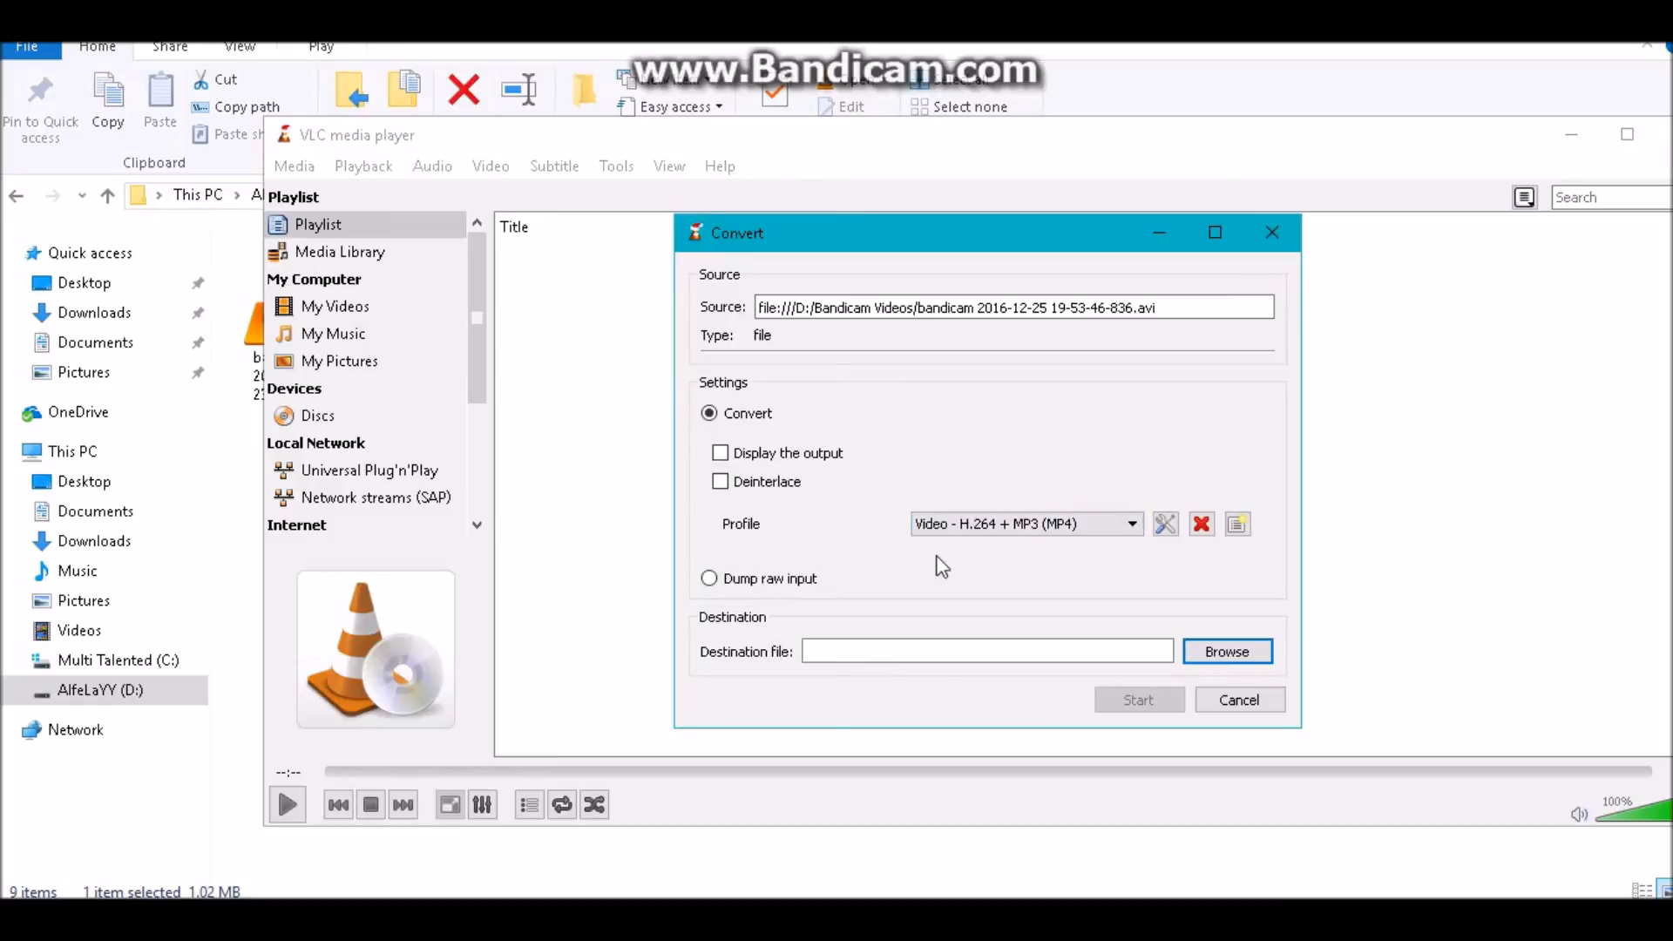
pyautogui.moveTo(1121, 618)
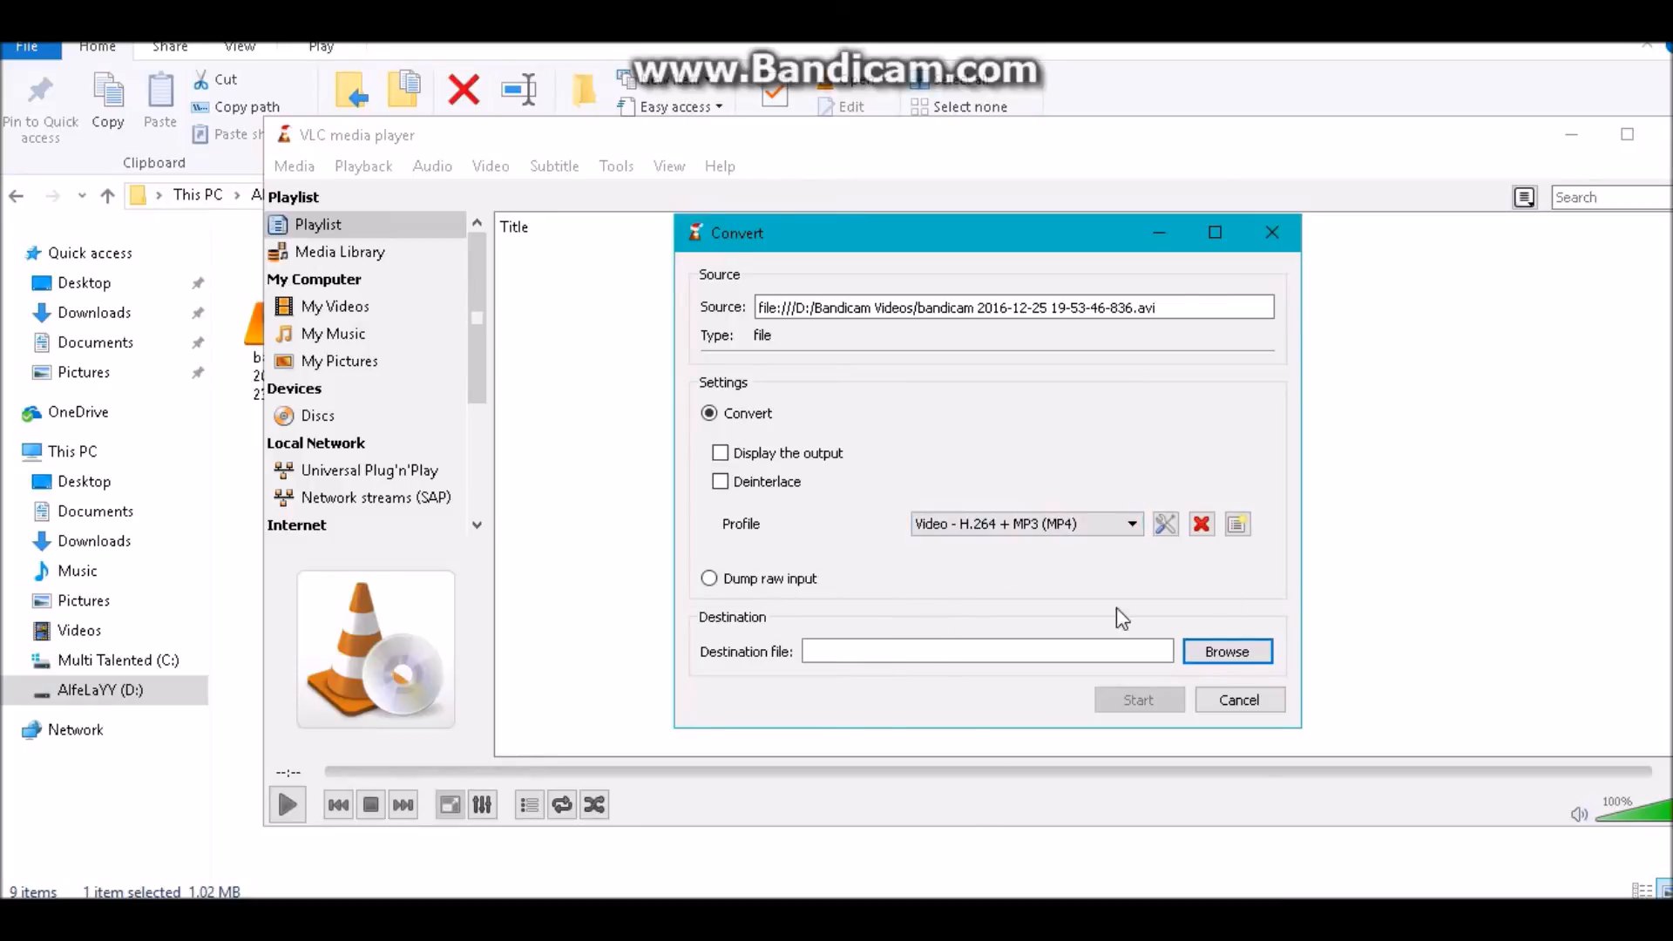
# Step: Set the destination file to Sample.mp4 and start the conversion
pyautogui.click(1226, 650)
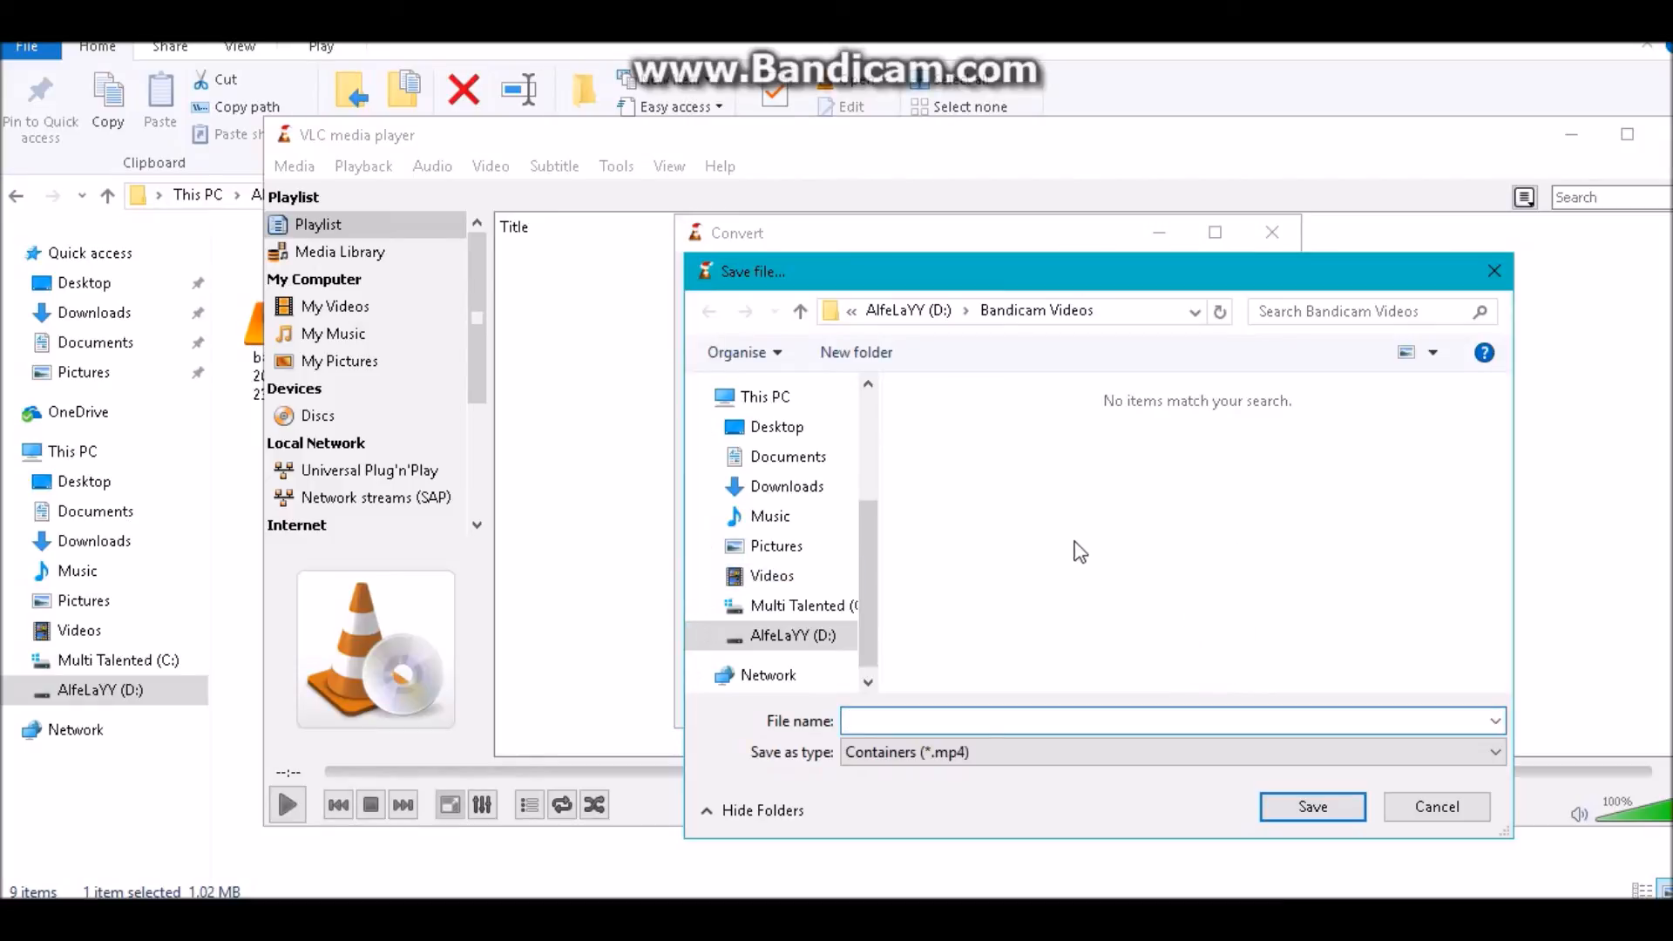
pyautogui.moveTo(1065, 656)
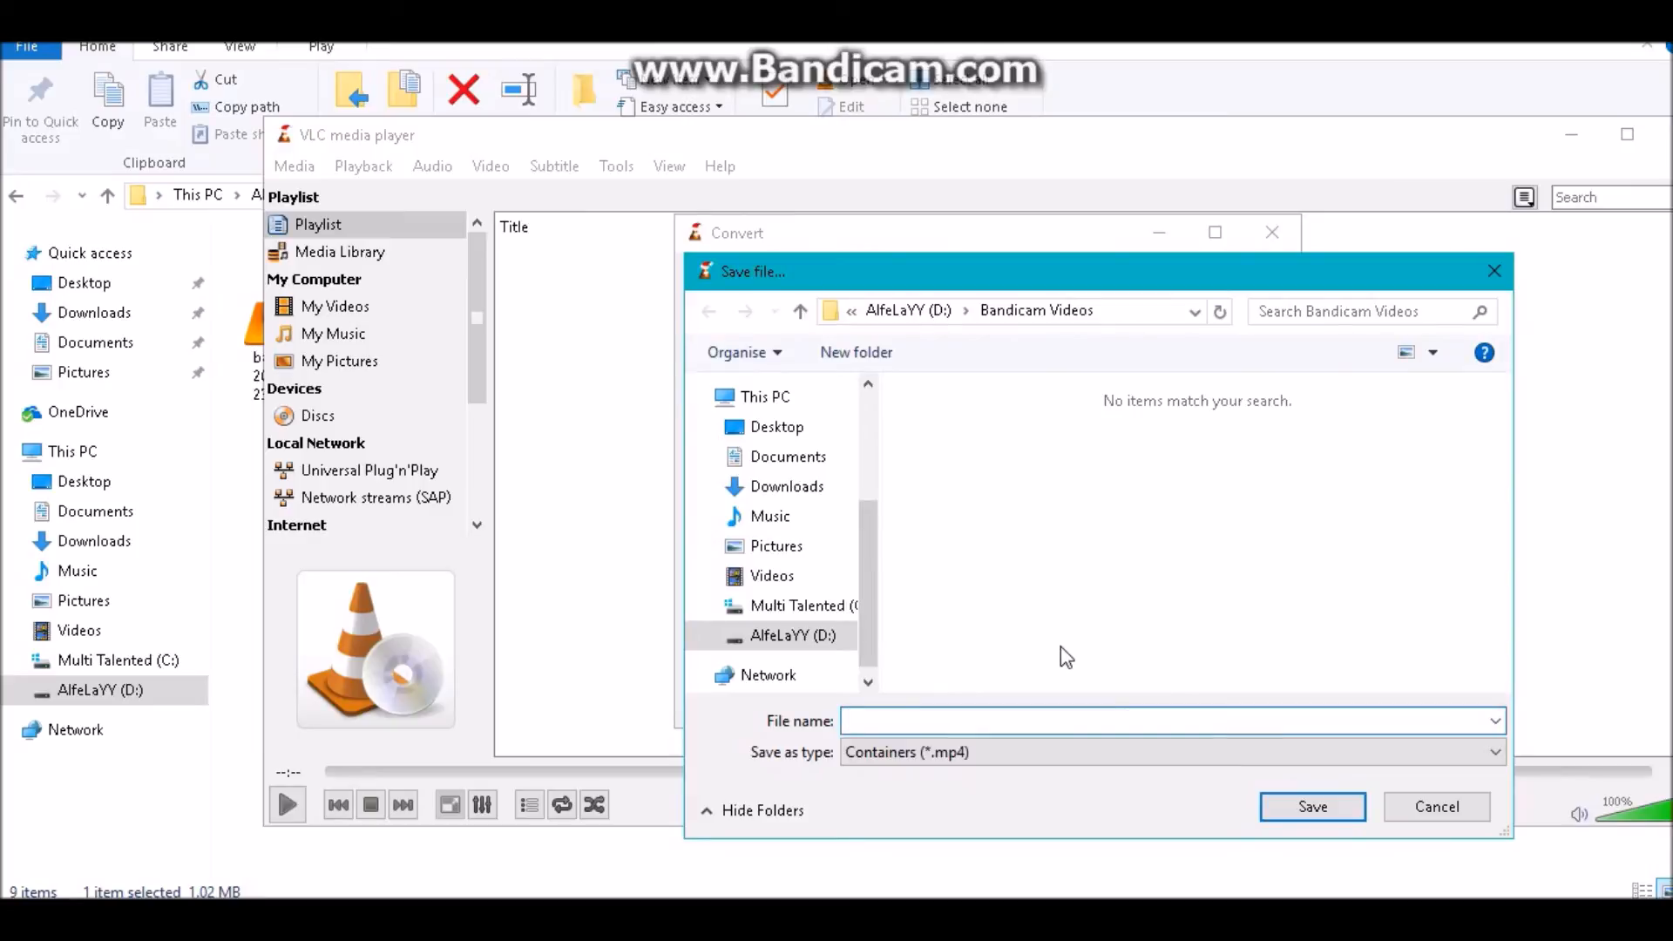
pyautogui.write('Sample')
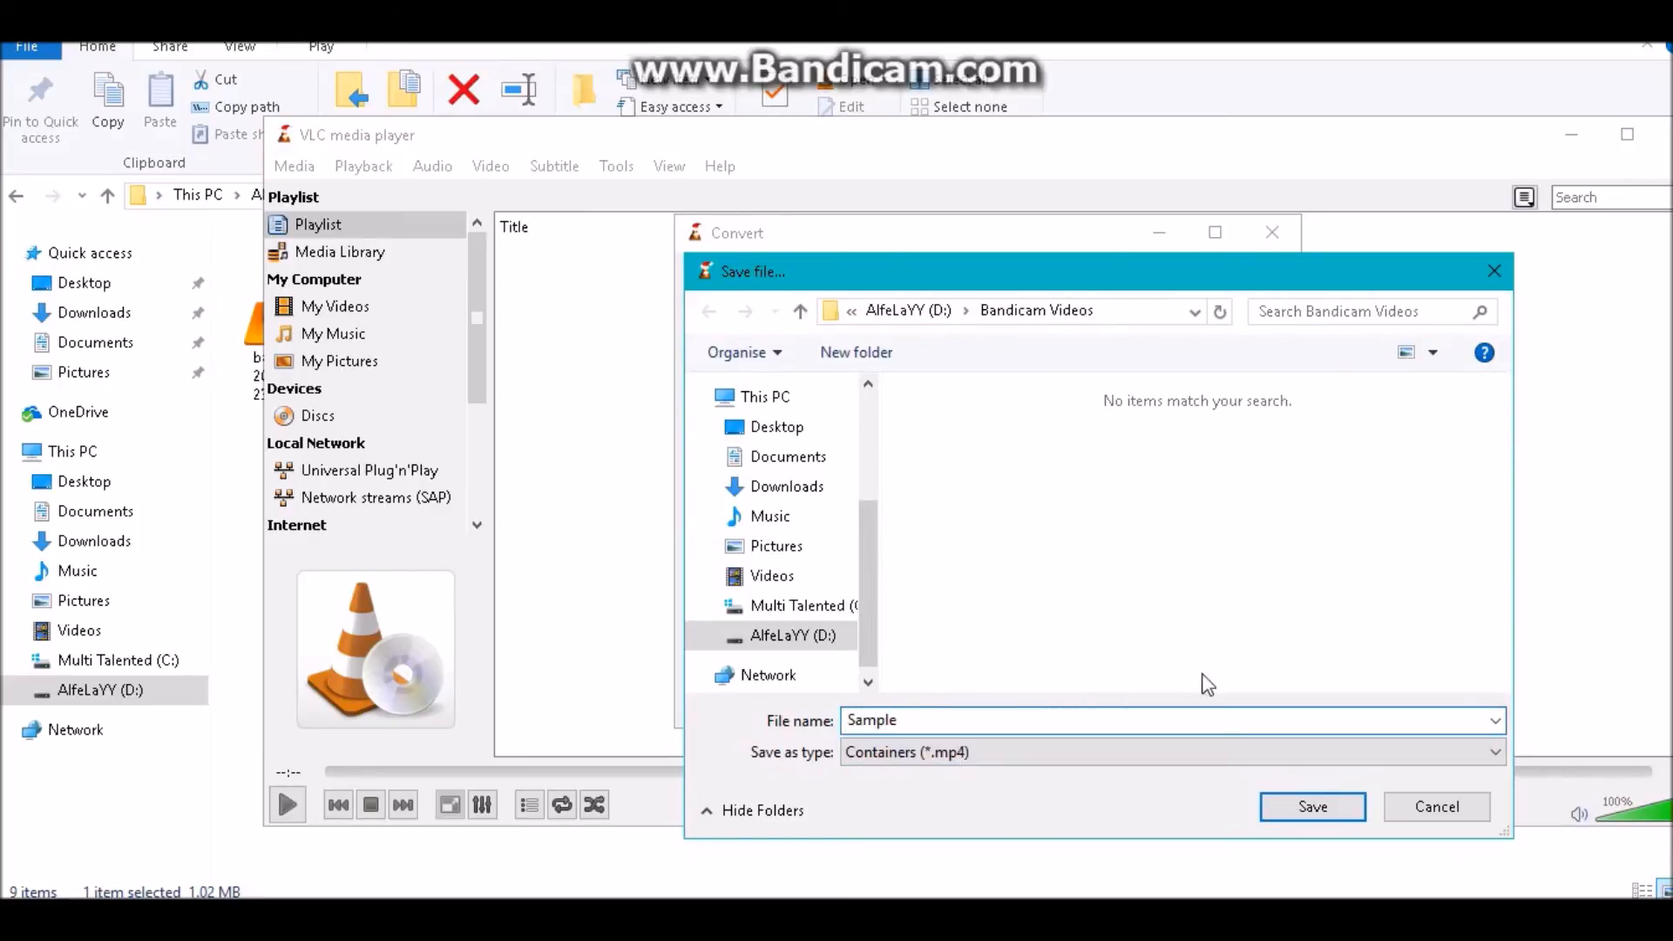
pyautogui.click(1311, 805)
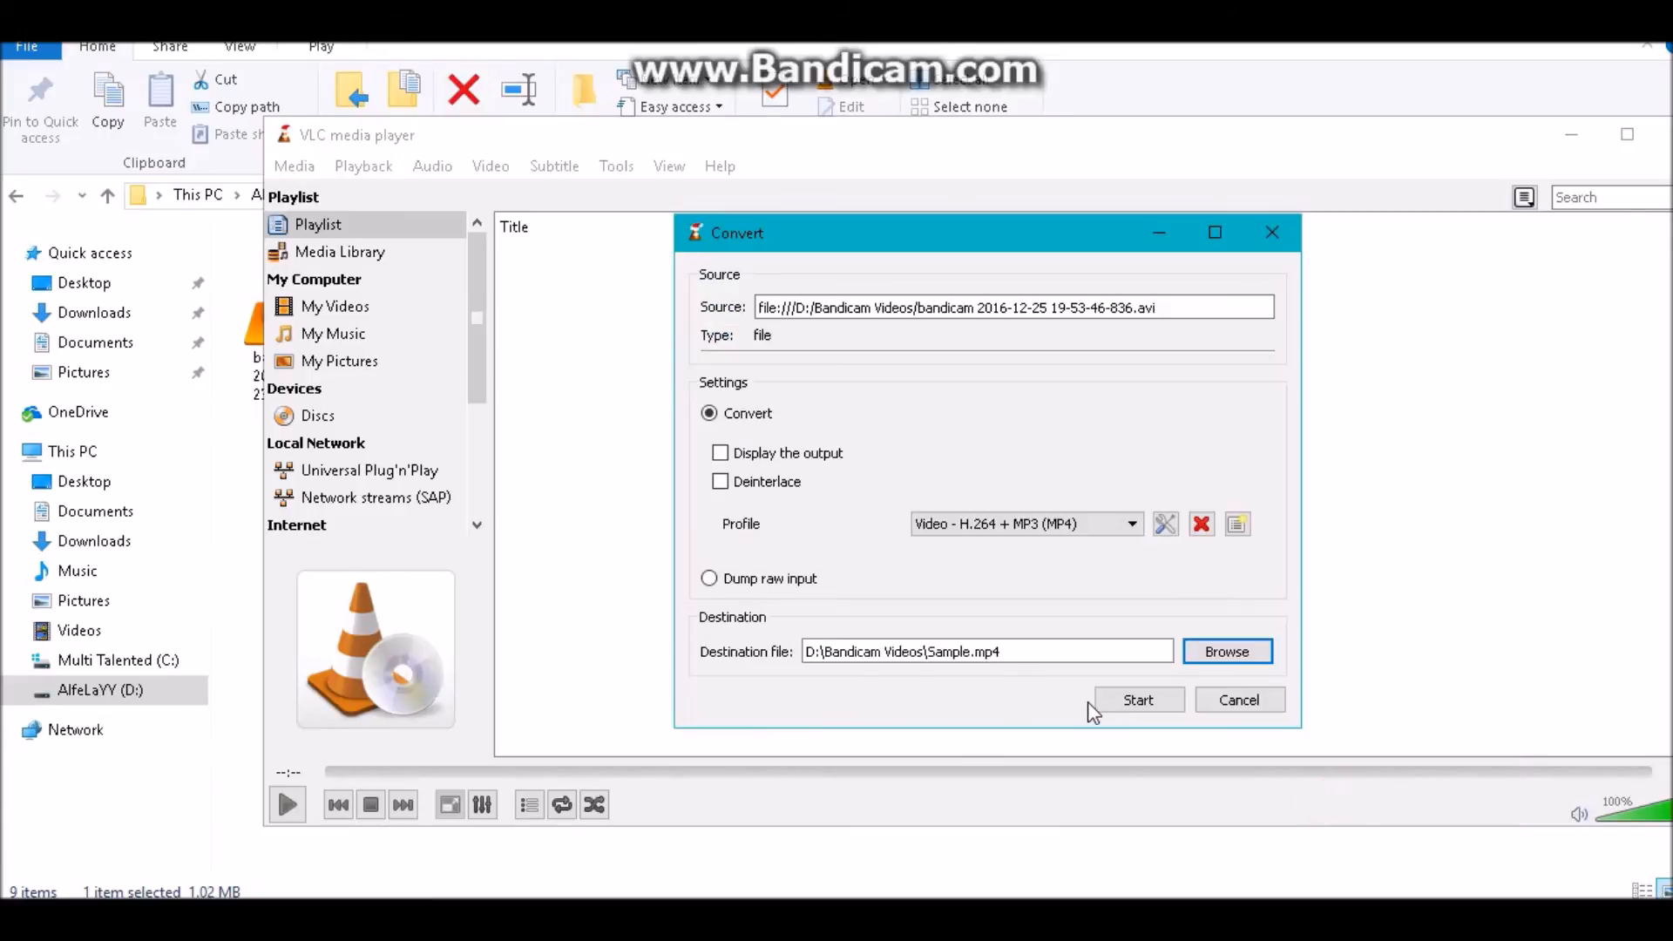
pyautogui.click(1137, 698)
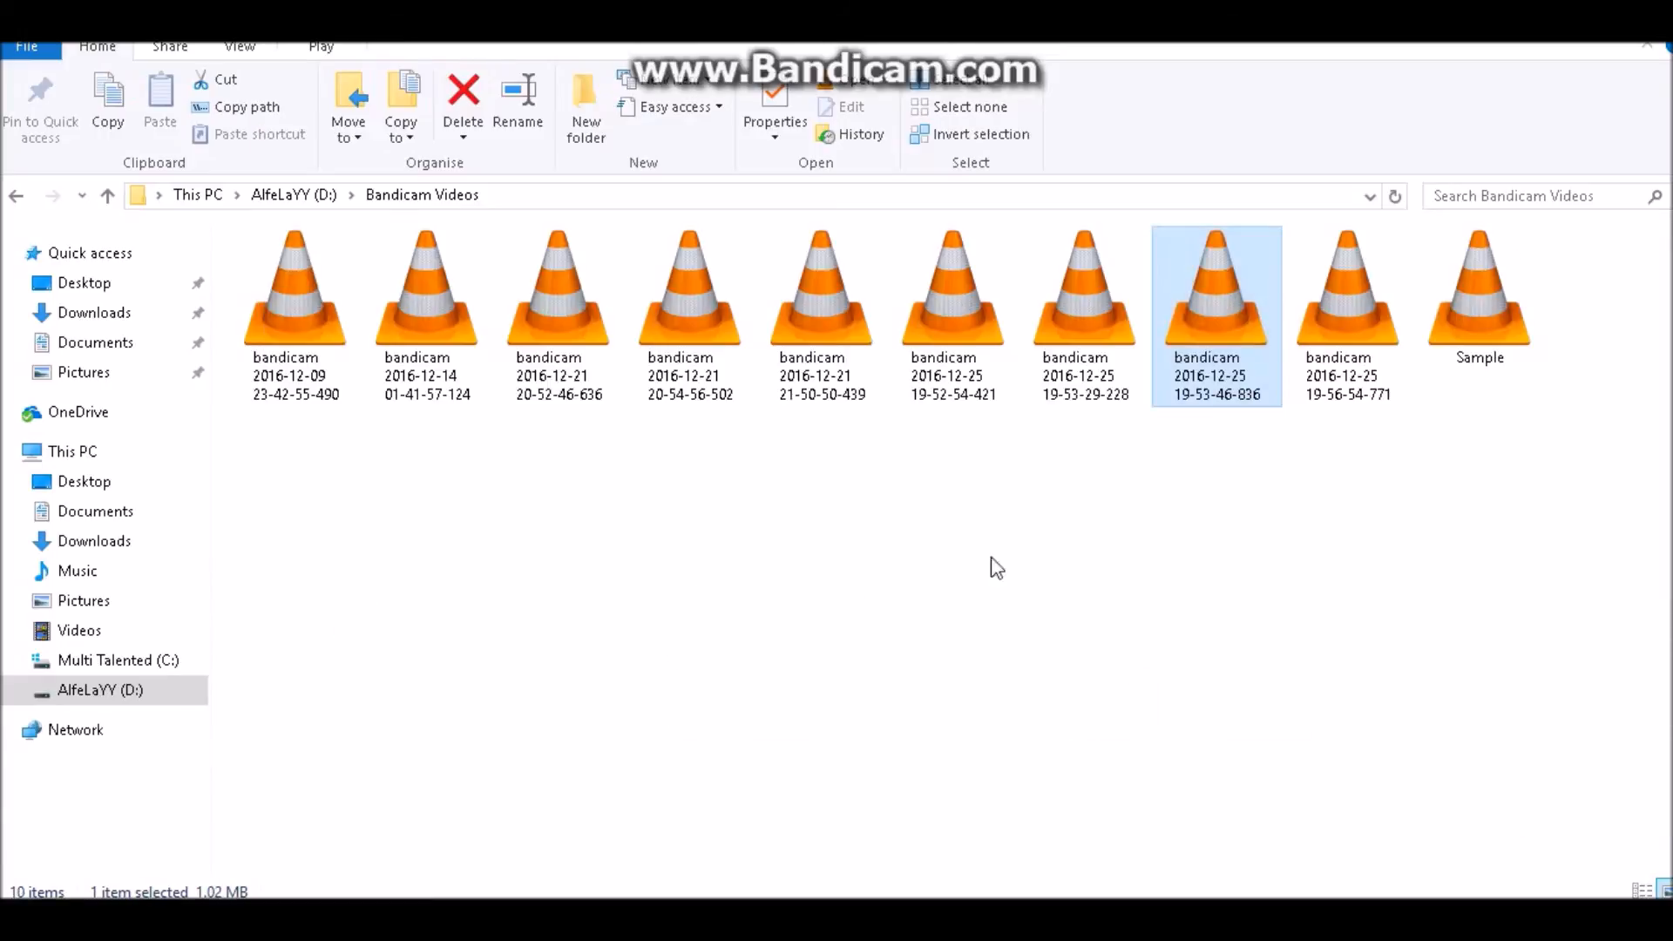
pyautogui.click(295, 289)
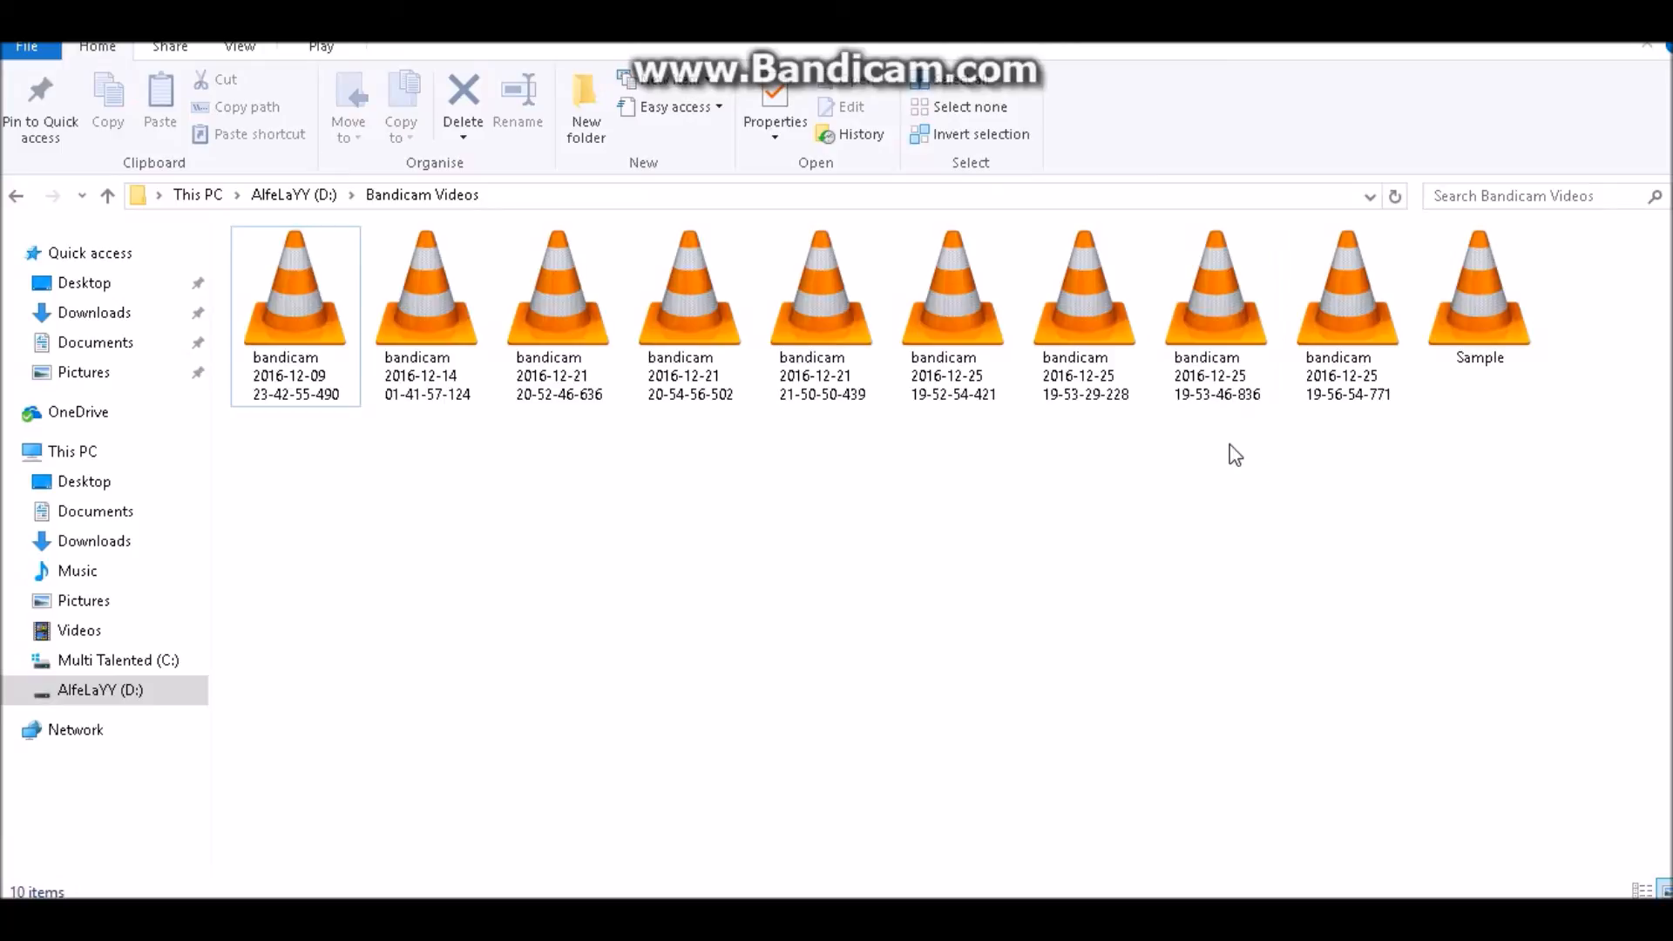
pyautogui.click(1478, 289)
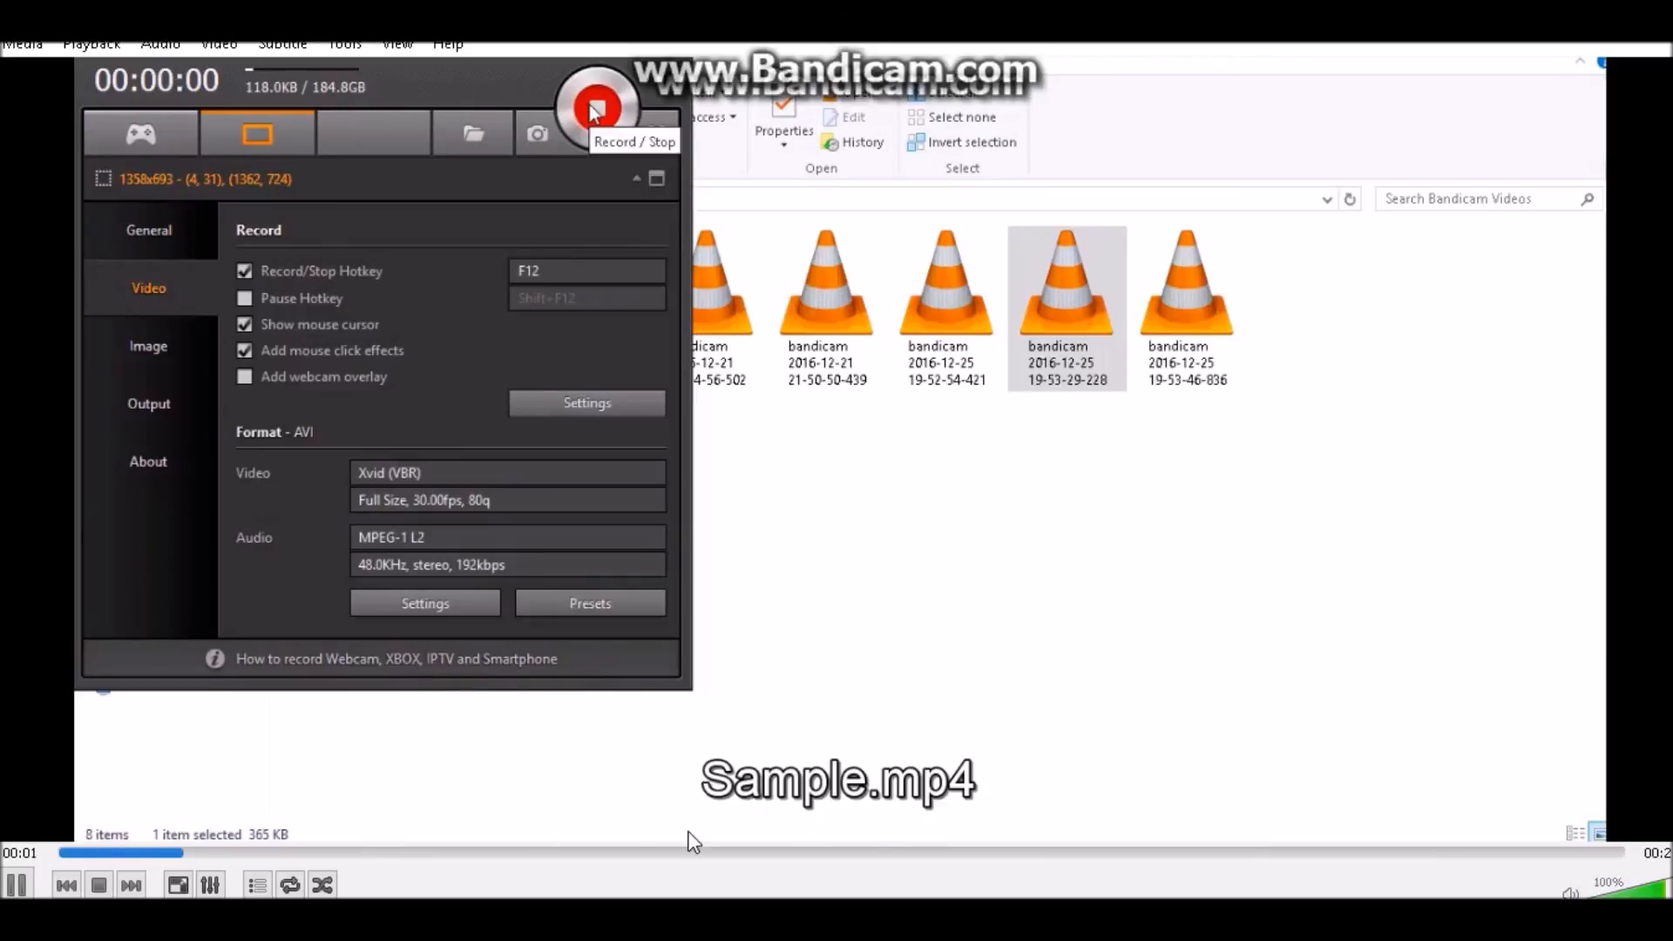
pyautogui.rightClick(960, 320)
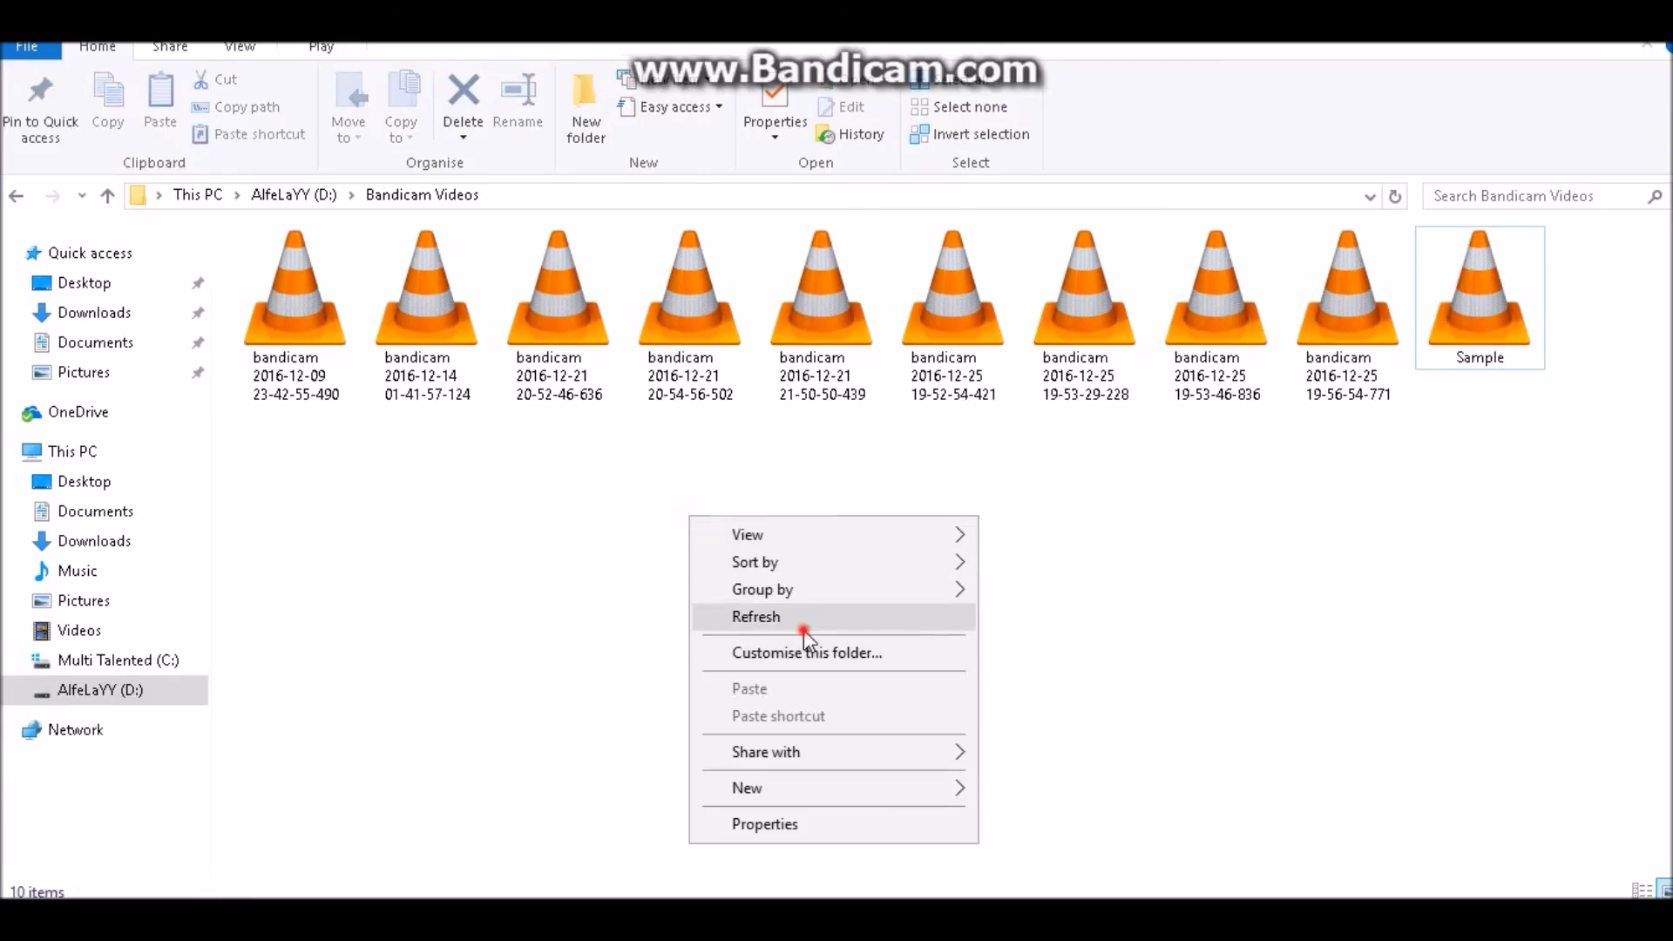
pyautogui.click(755, 617)
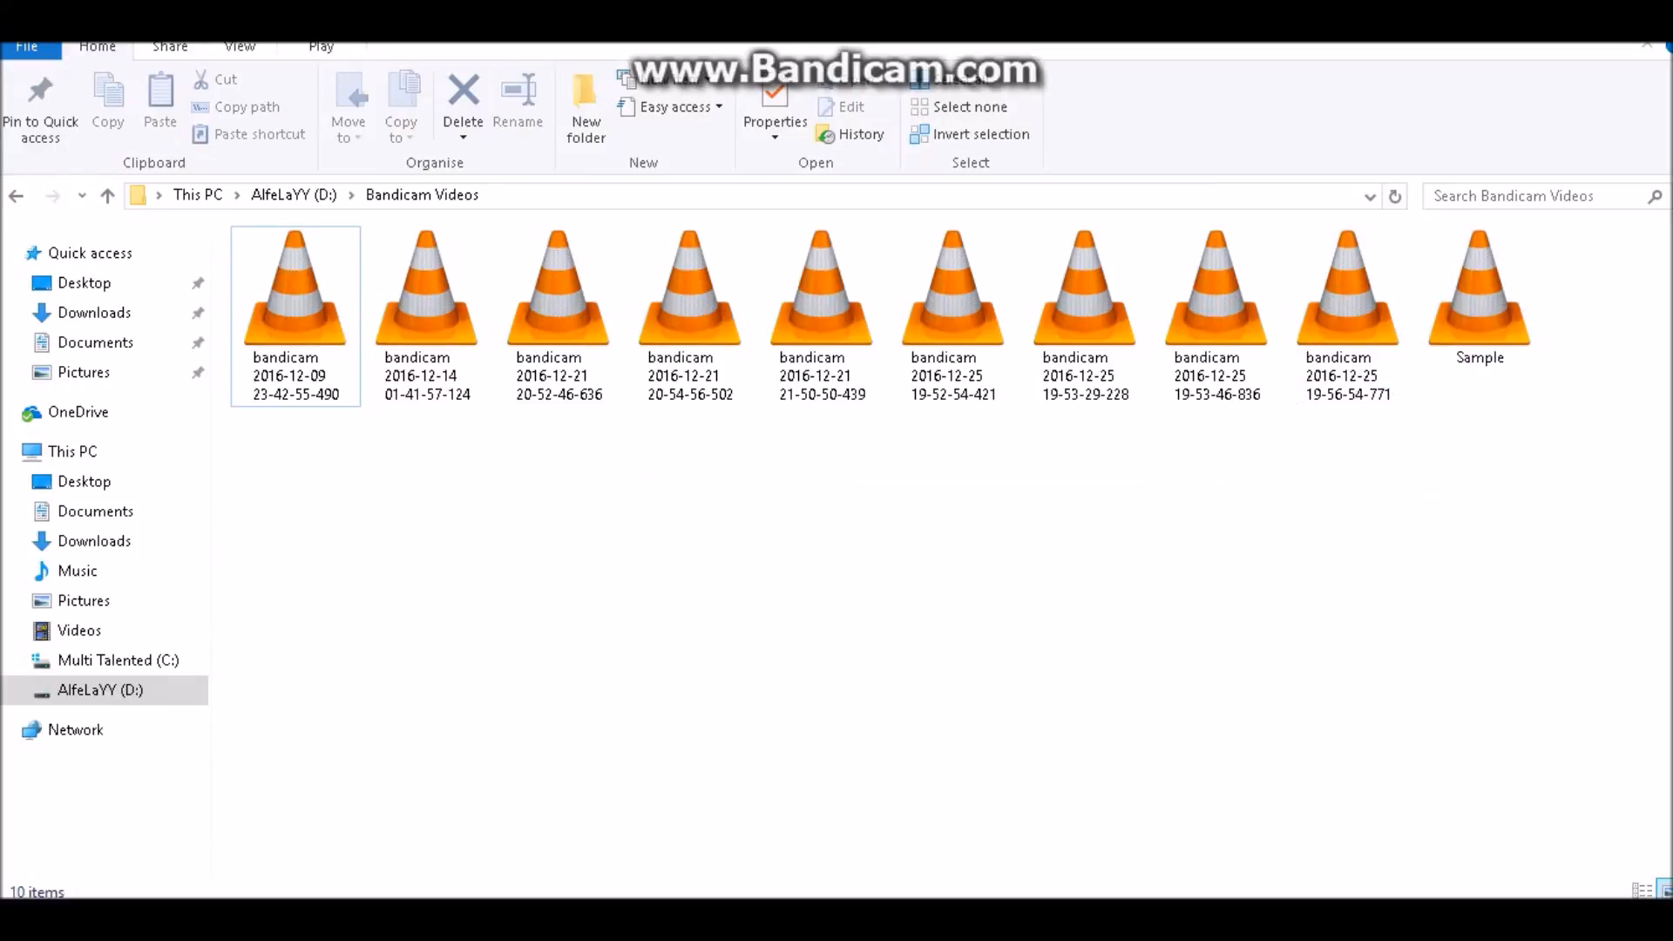
pyautogui.moveTo(1541, 533)
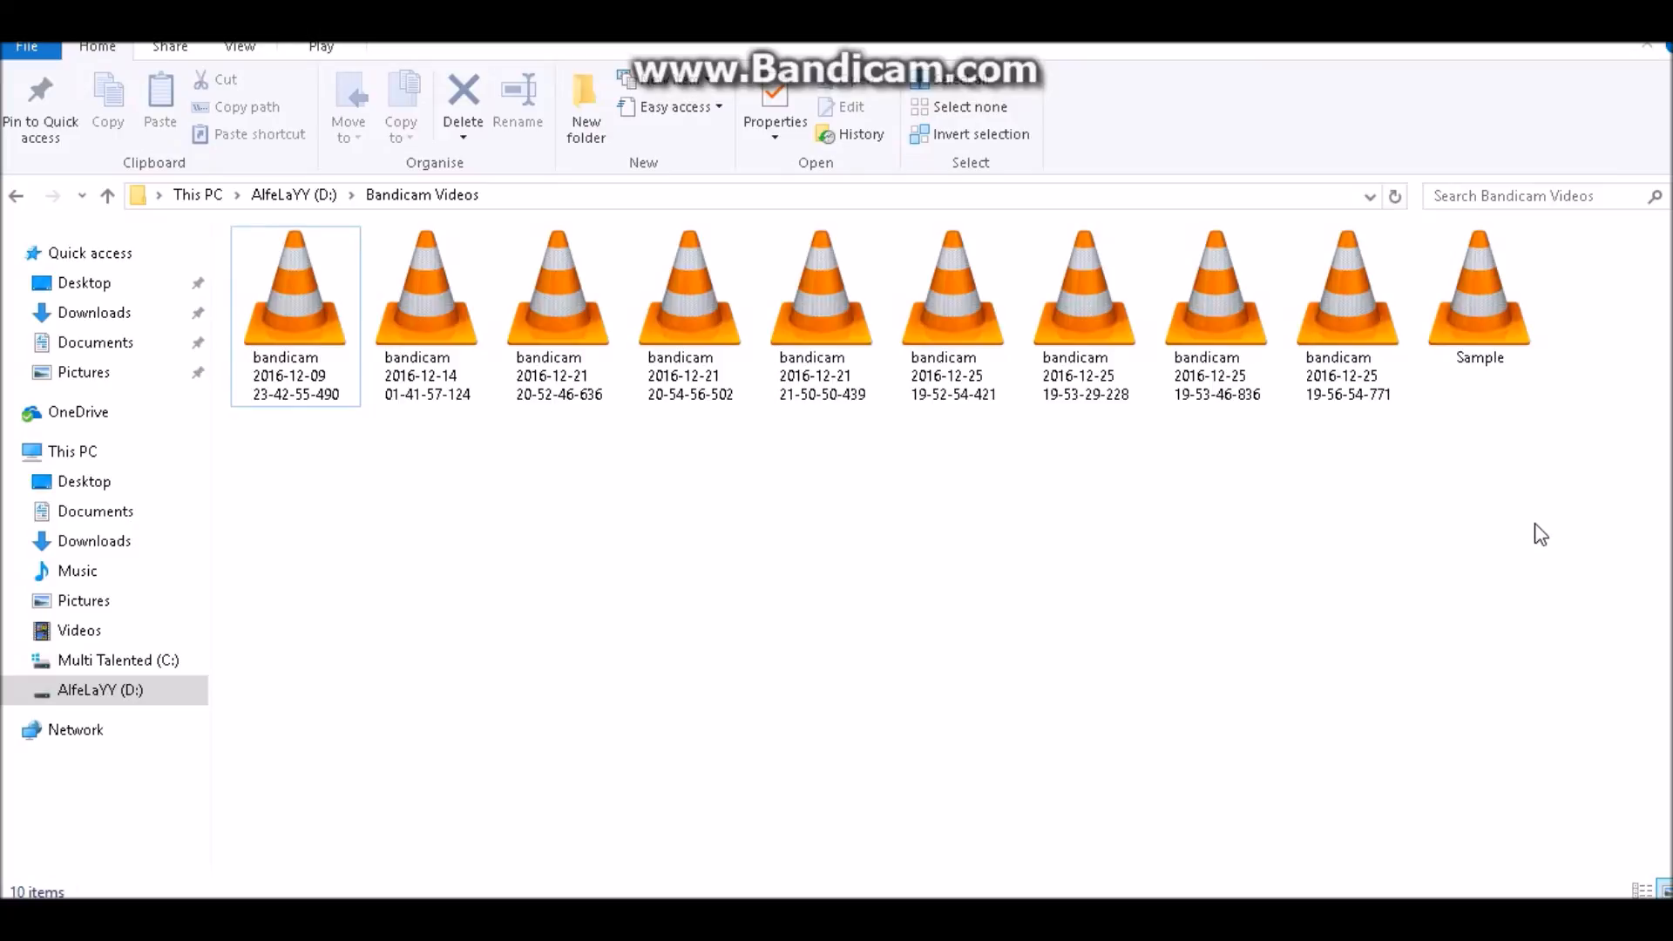